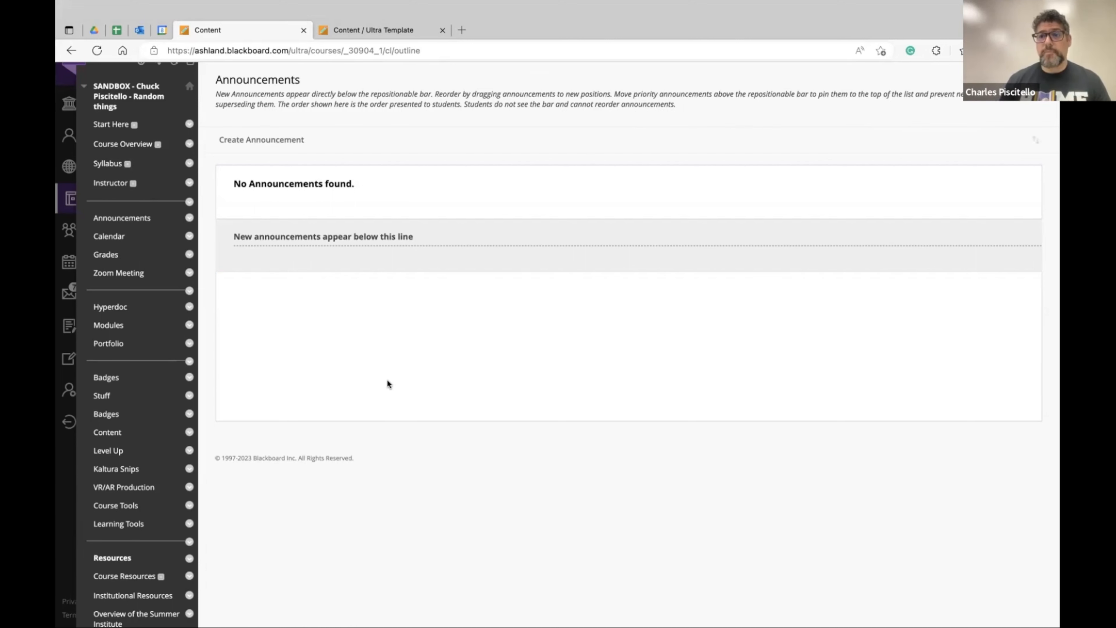
mouse_move(328, 306)
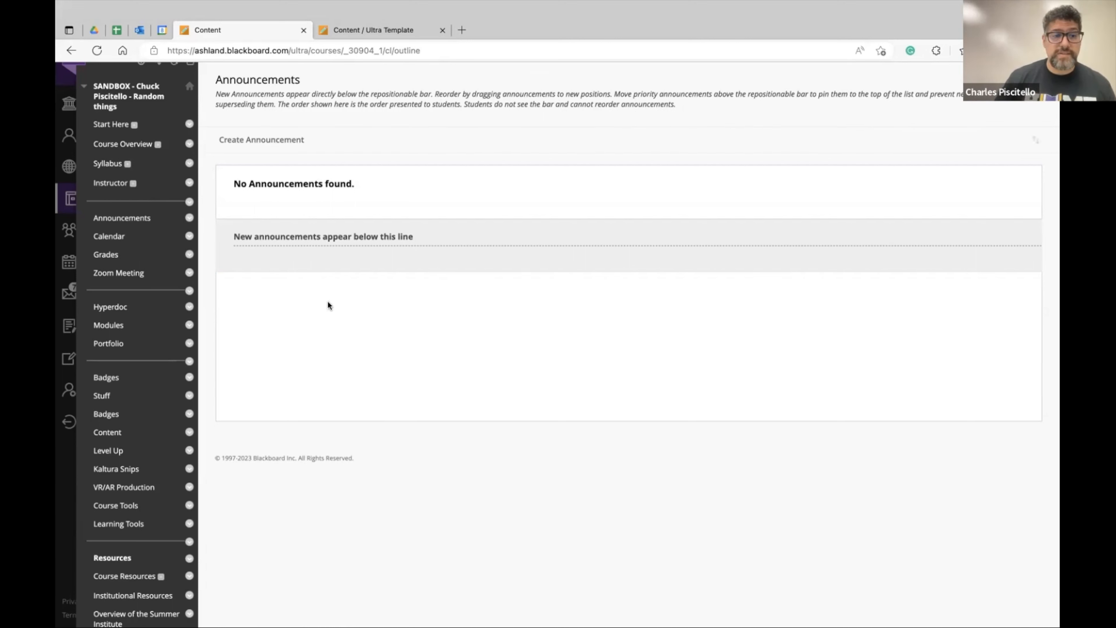
Create a new announcement reading 'Important things students should know' with an email copy sent immediately
click(261, 140)
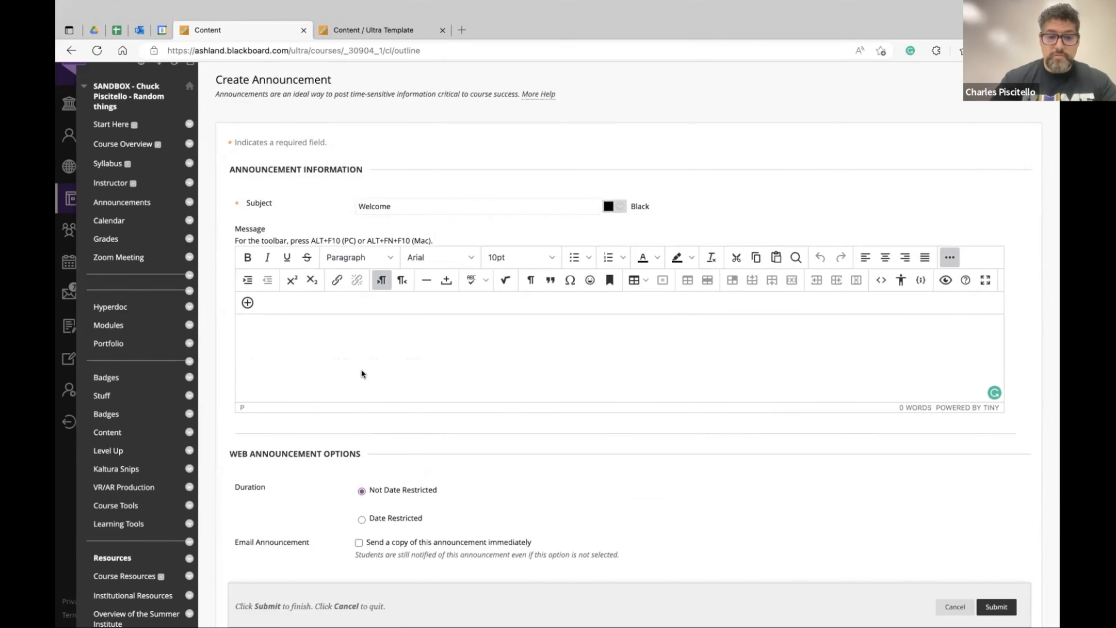
text(Important things students s)
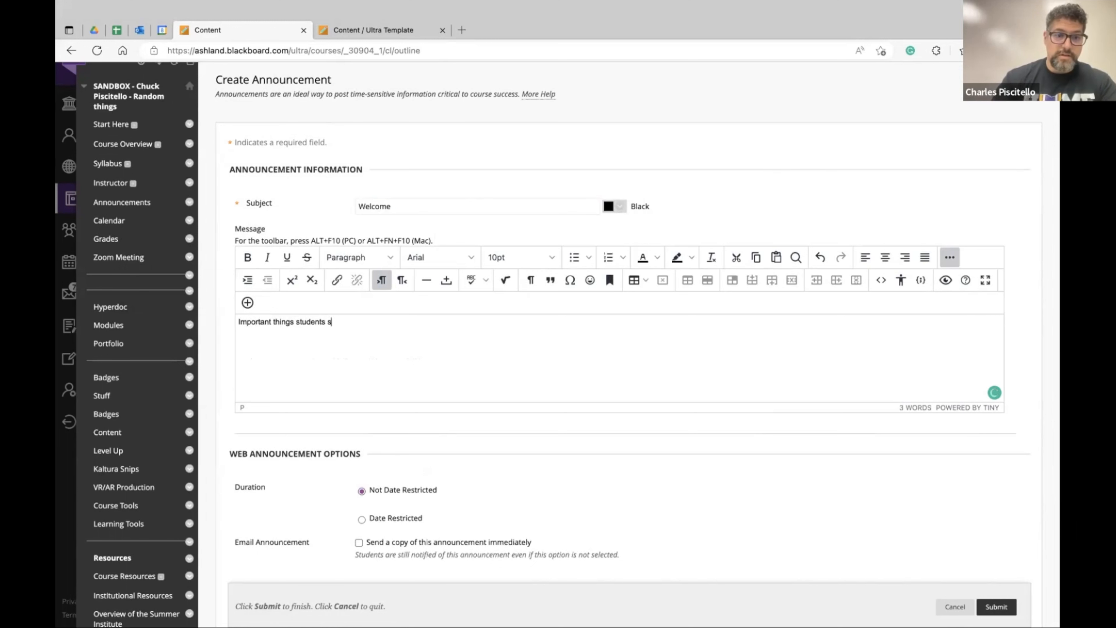
text(hould know)
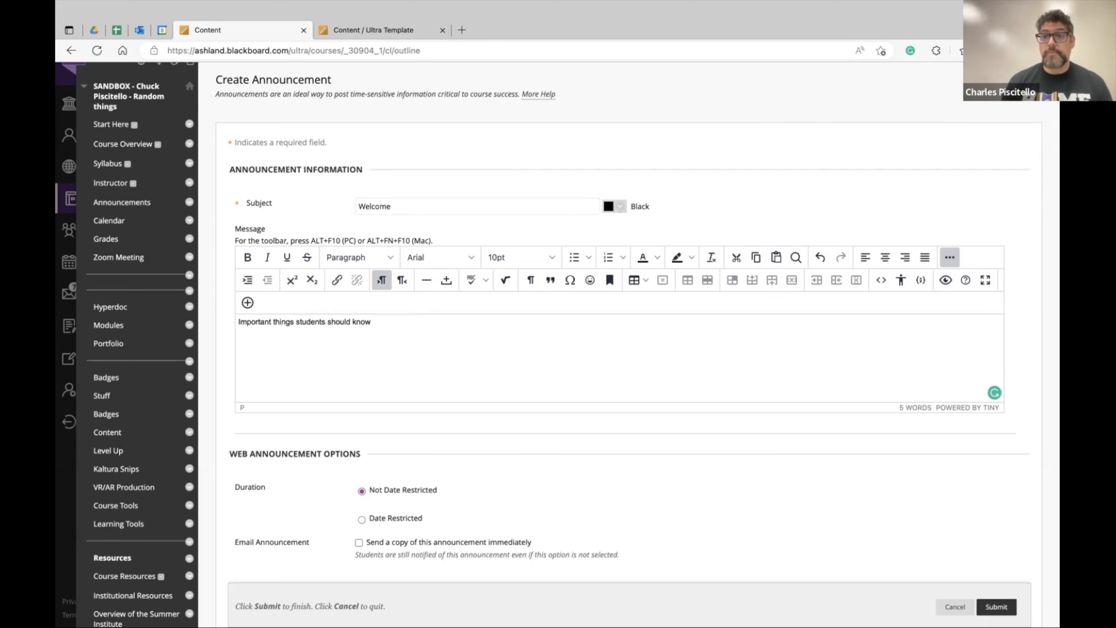
mouse_move(431, 482)
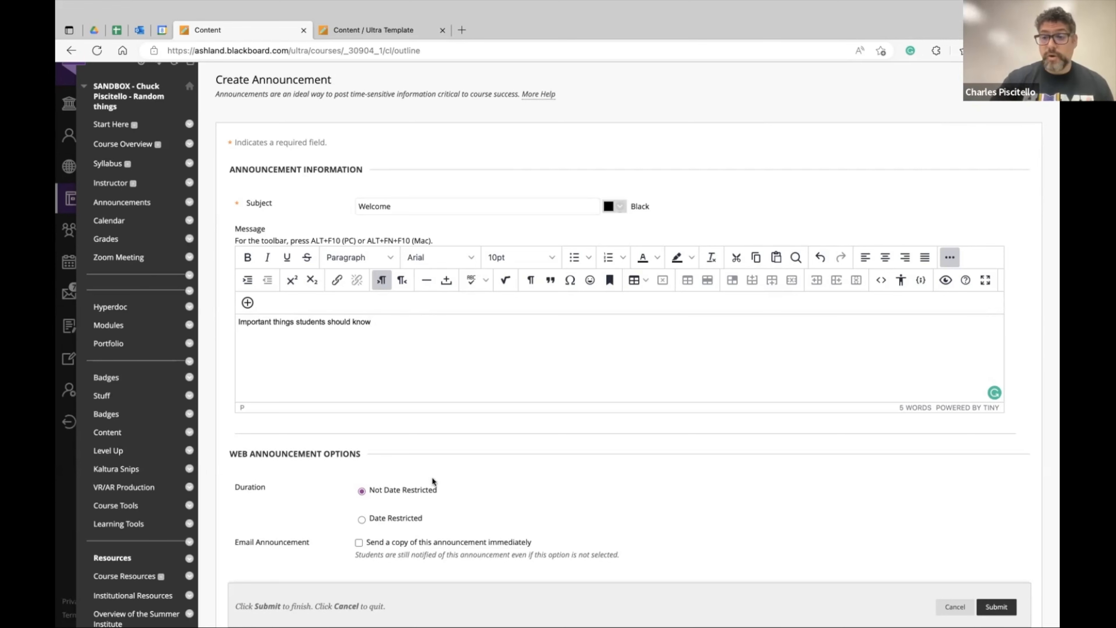
scroll(down, 3)
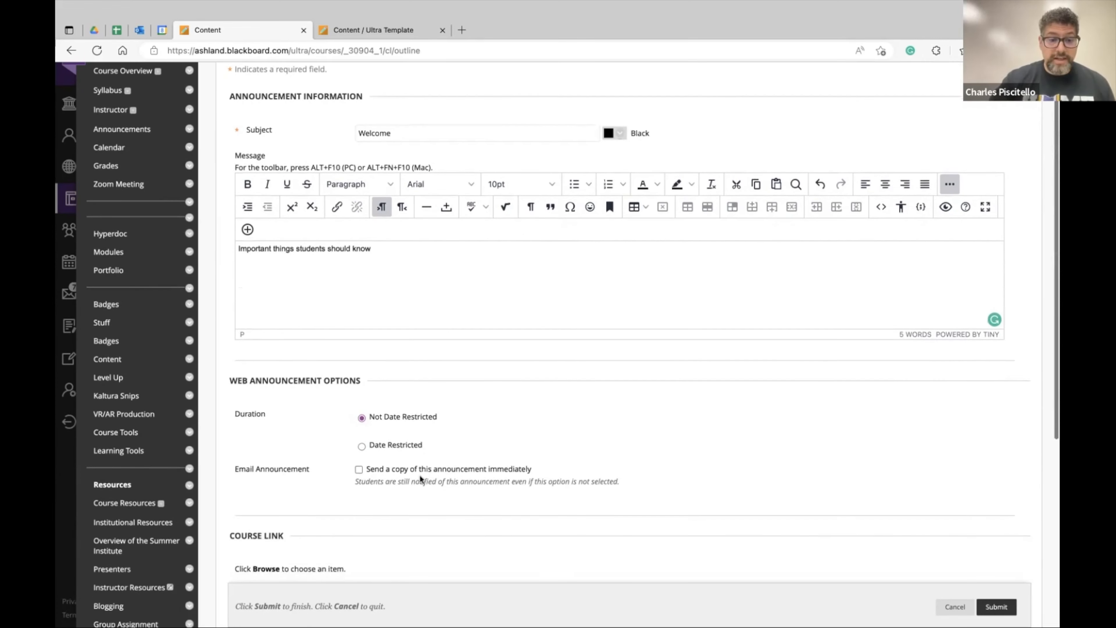
click(359, 468)
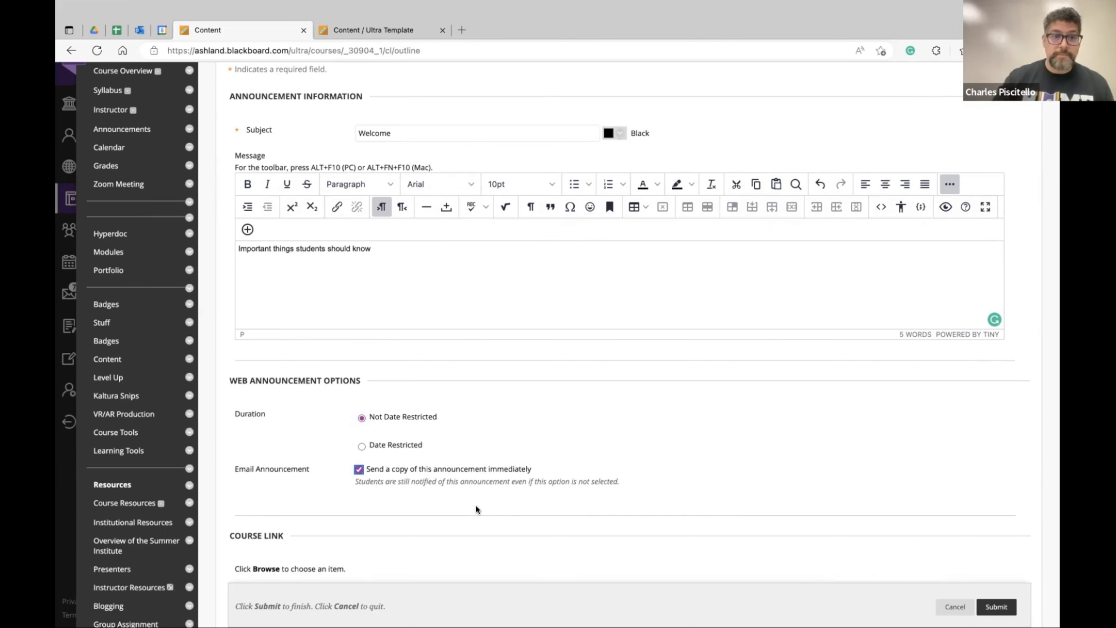
Switch to the Ultra Template course and view its '7 Posted | 7 Total' announcements list
click(381, 13)
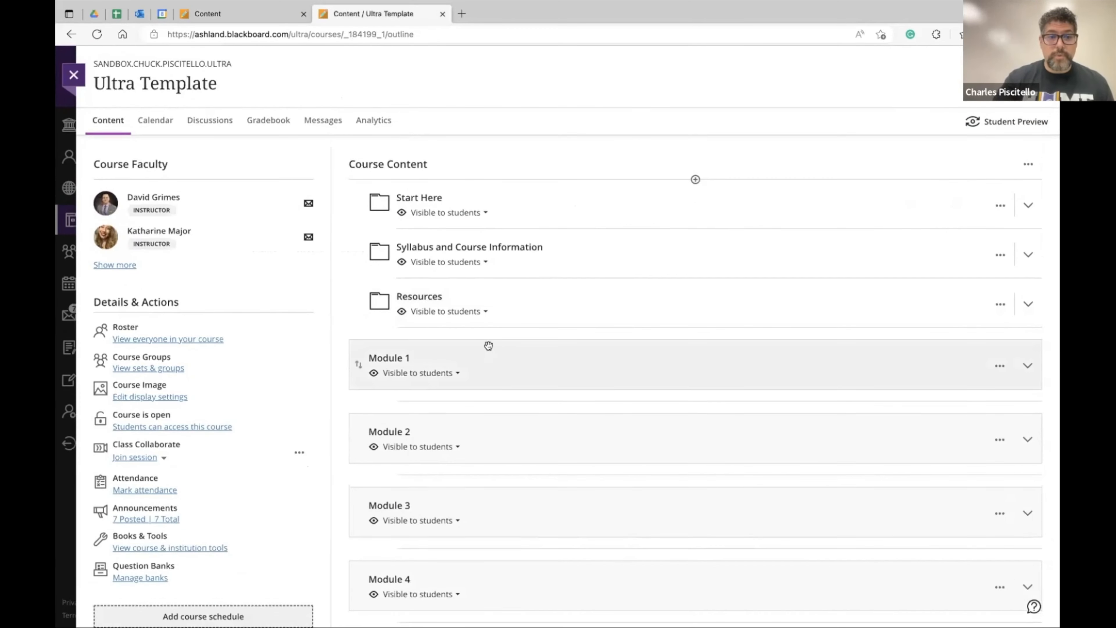
scroll(down, 3)
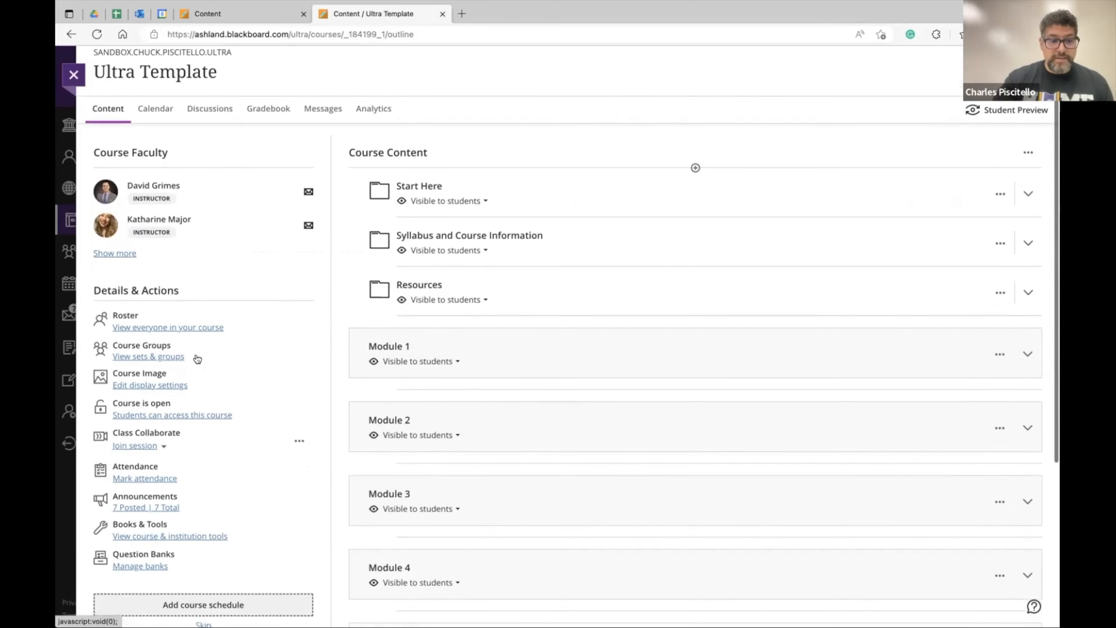
scroll(down, 3)
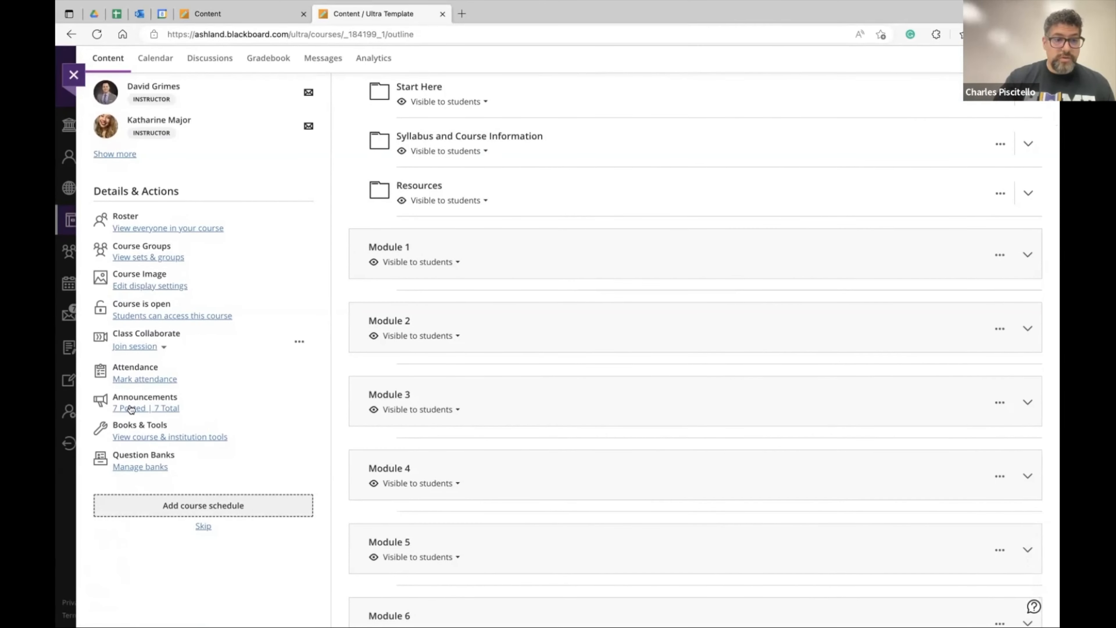
click(145, 408)
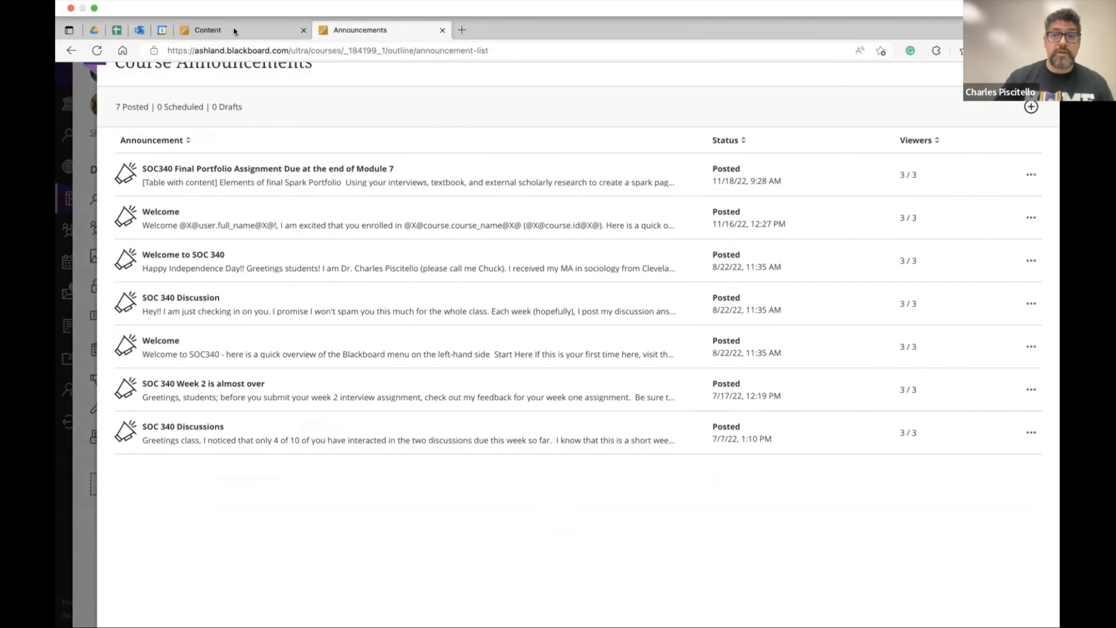
Start a blank new announcement for all course members and focus its Message box
click(1031, 107)
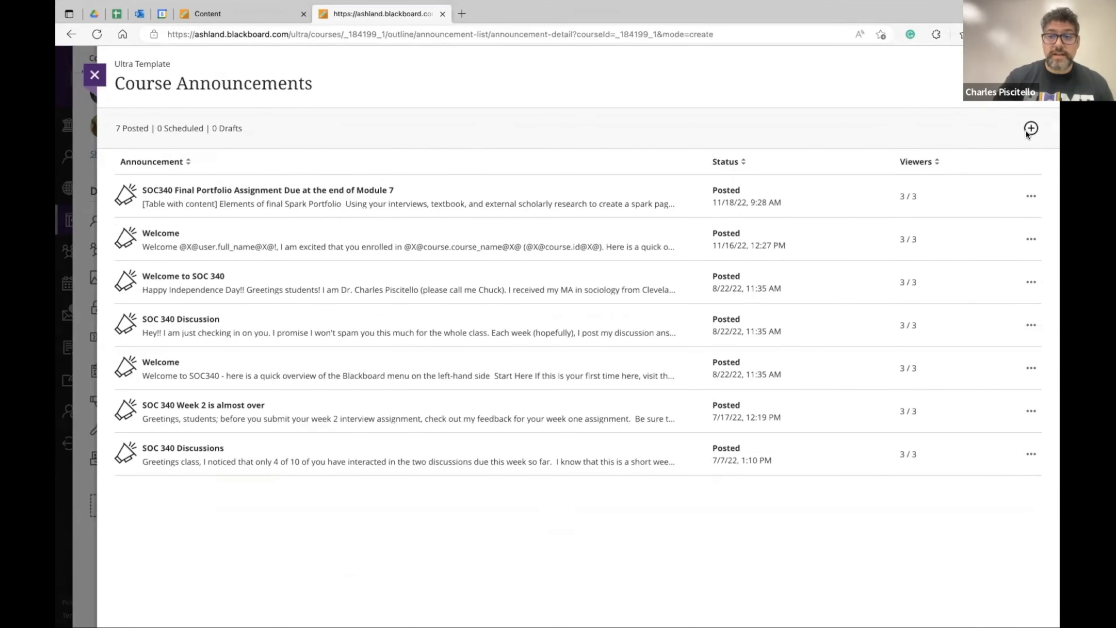
click(1031, 129)
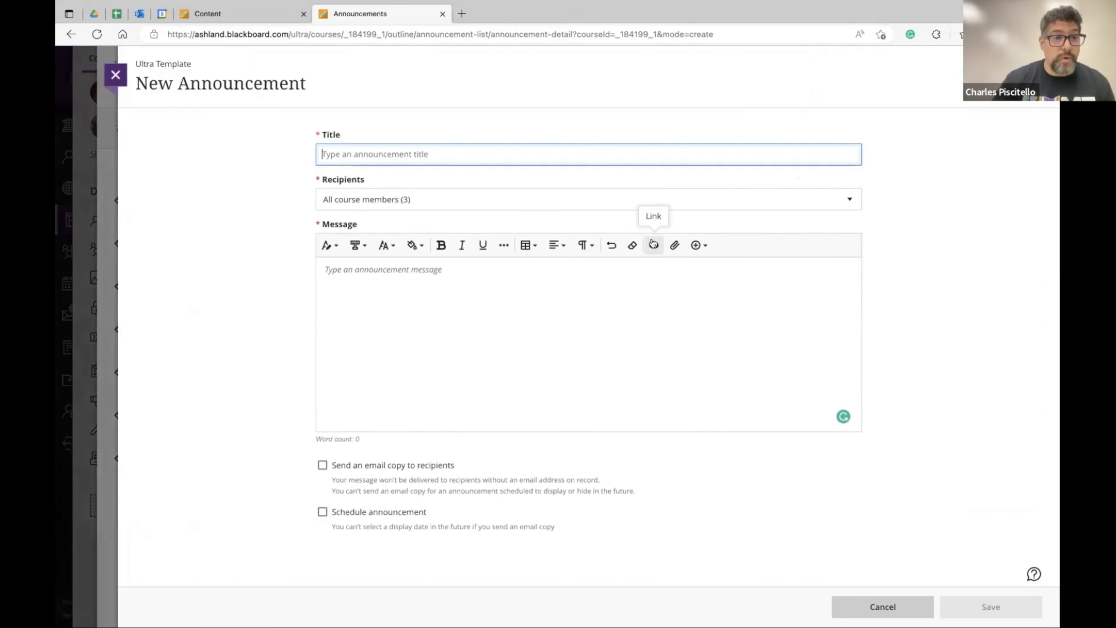
mouse_move(416, 209)
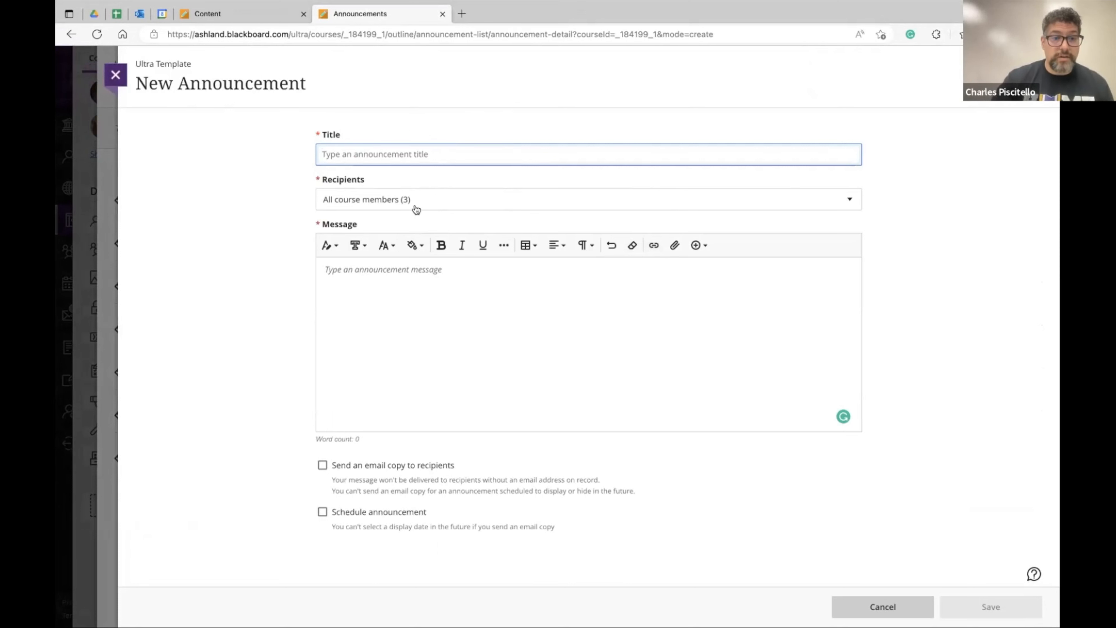
click(587, 200)
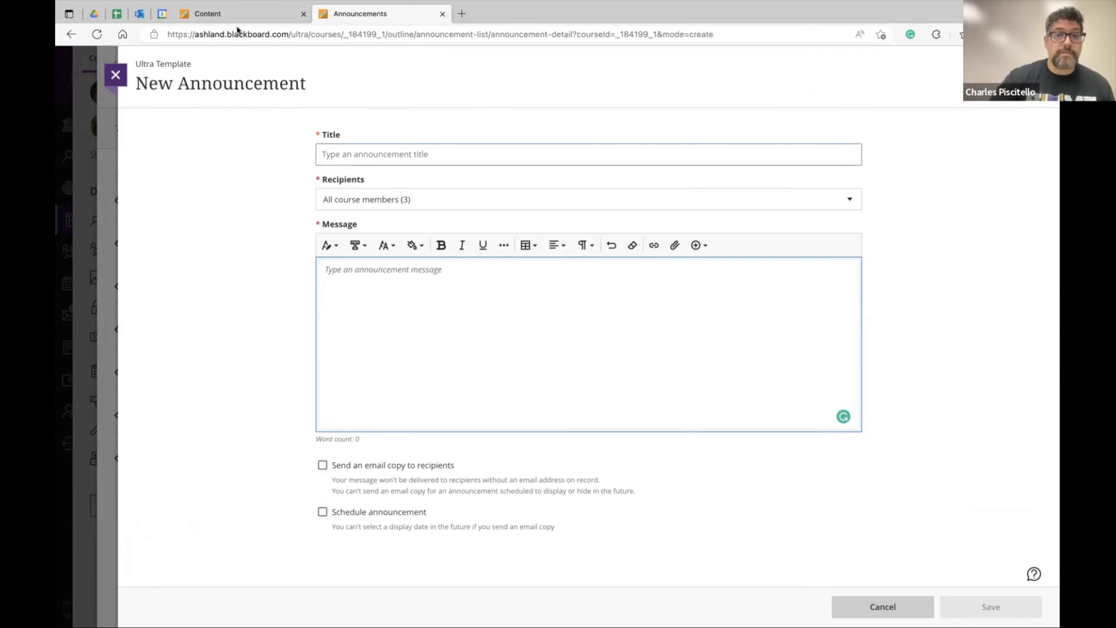
Review the original course's announcement draft and Send Email page, then return to the Ultra Template course
click(207, 14)
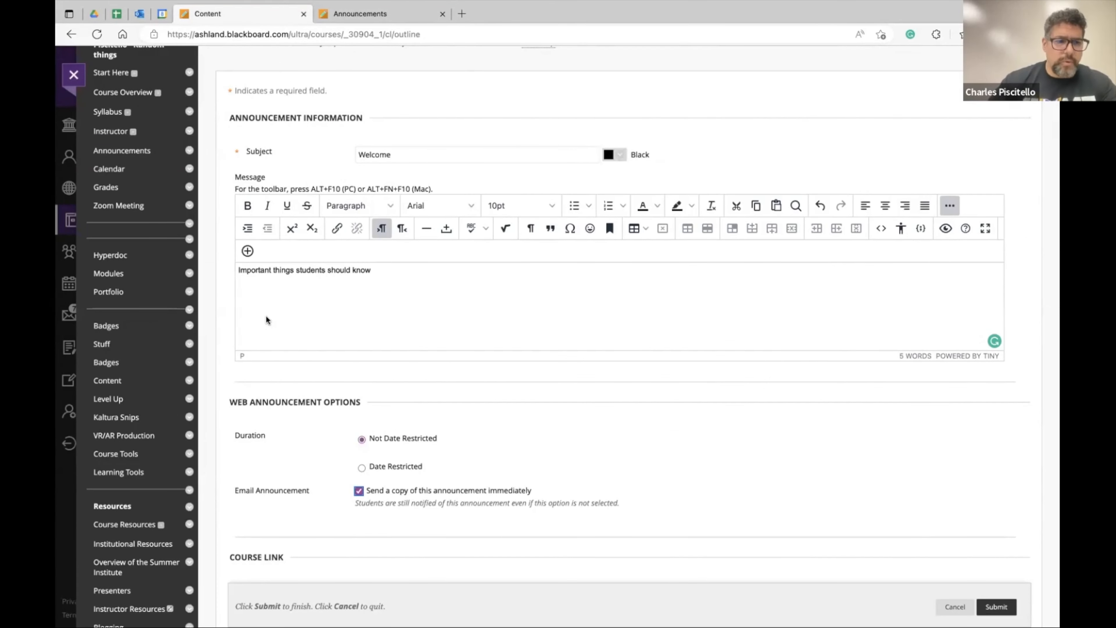
scroll(down, 3)
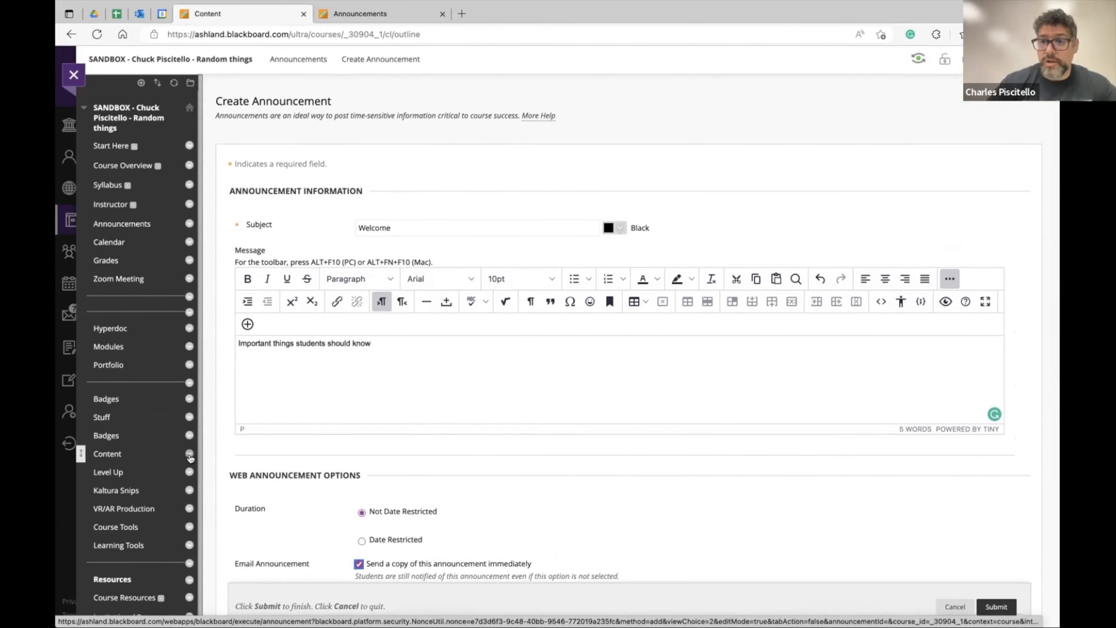
scroll(down, 3)
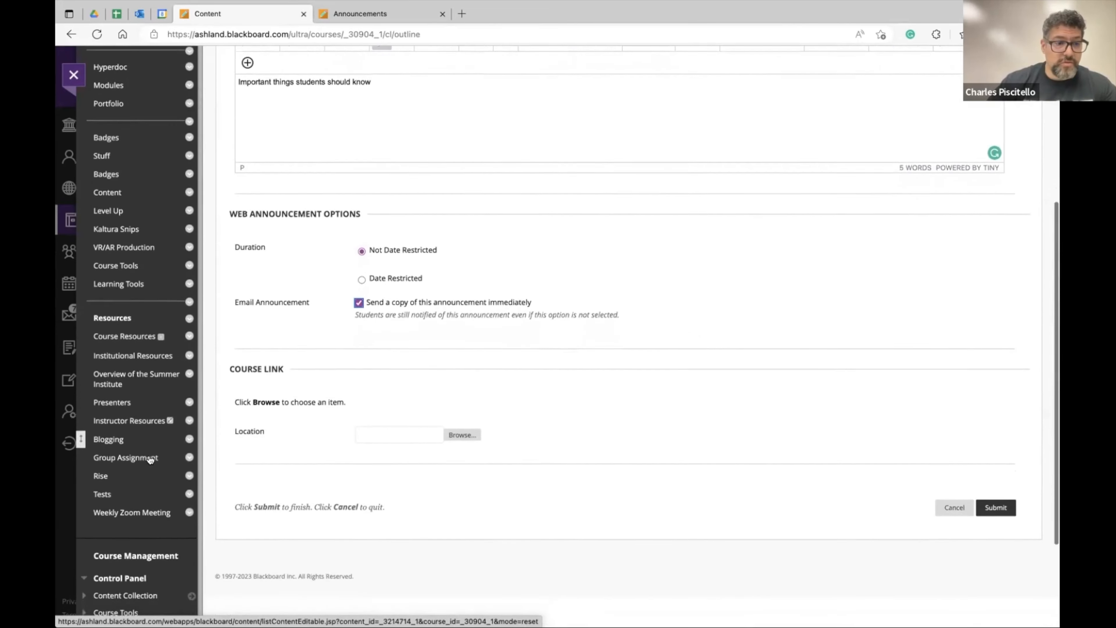
scroll(down, 3)
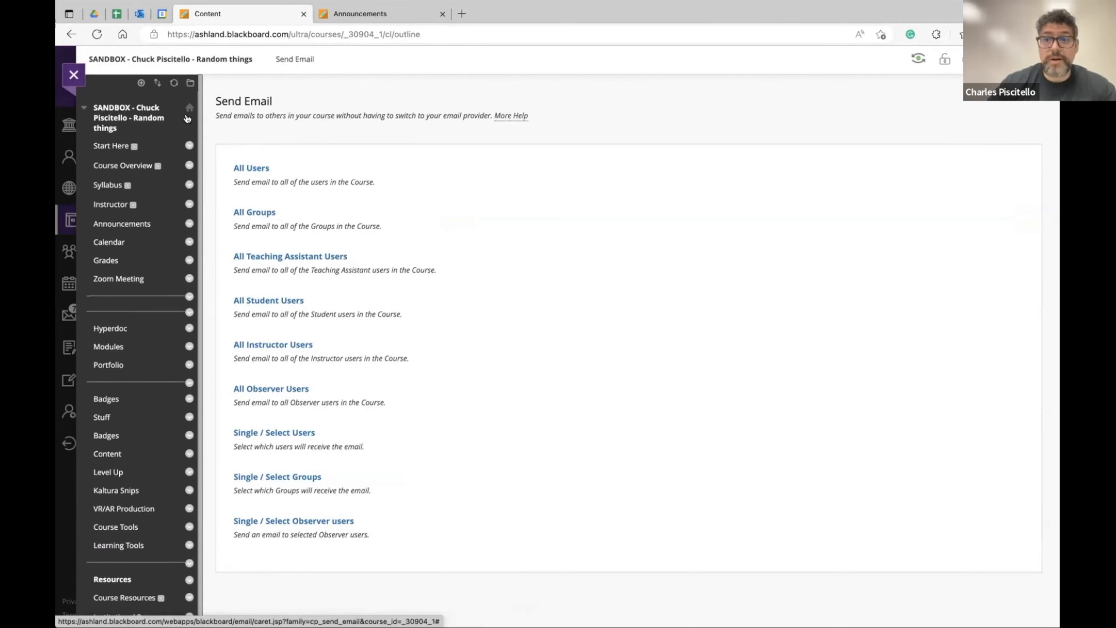
click(360, 13)
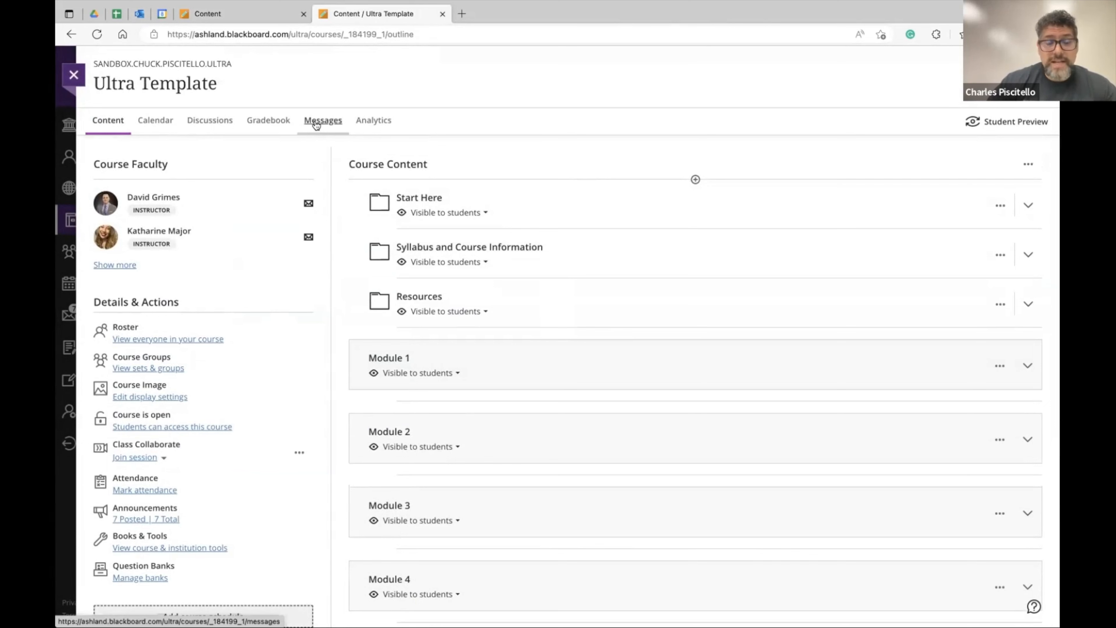
click(323, 120)
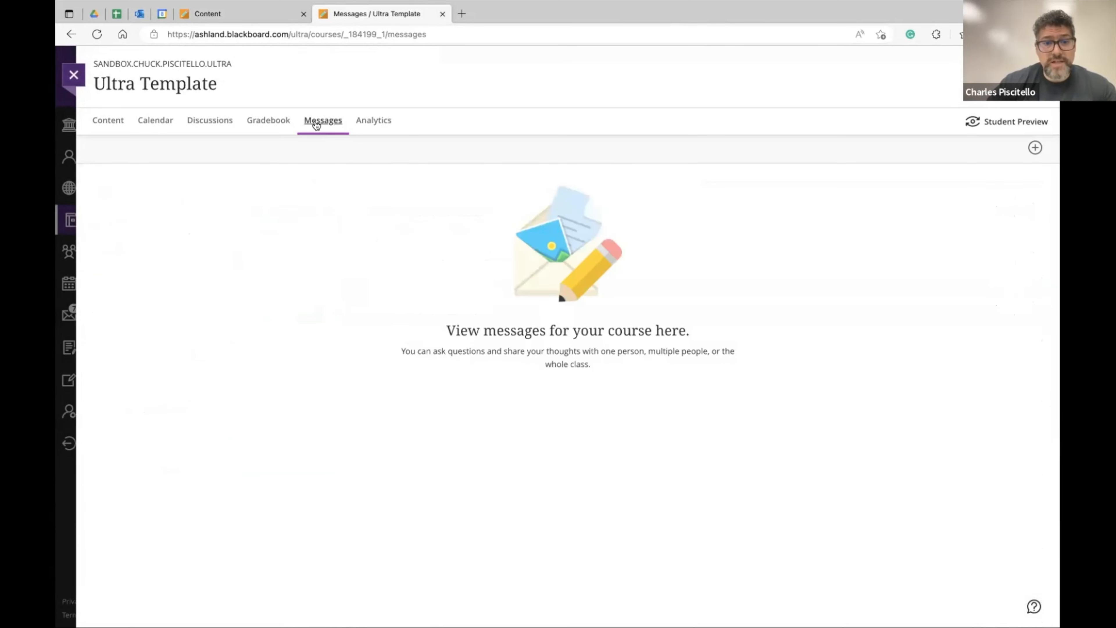
mouse_move(519, 124)
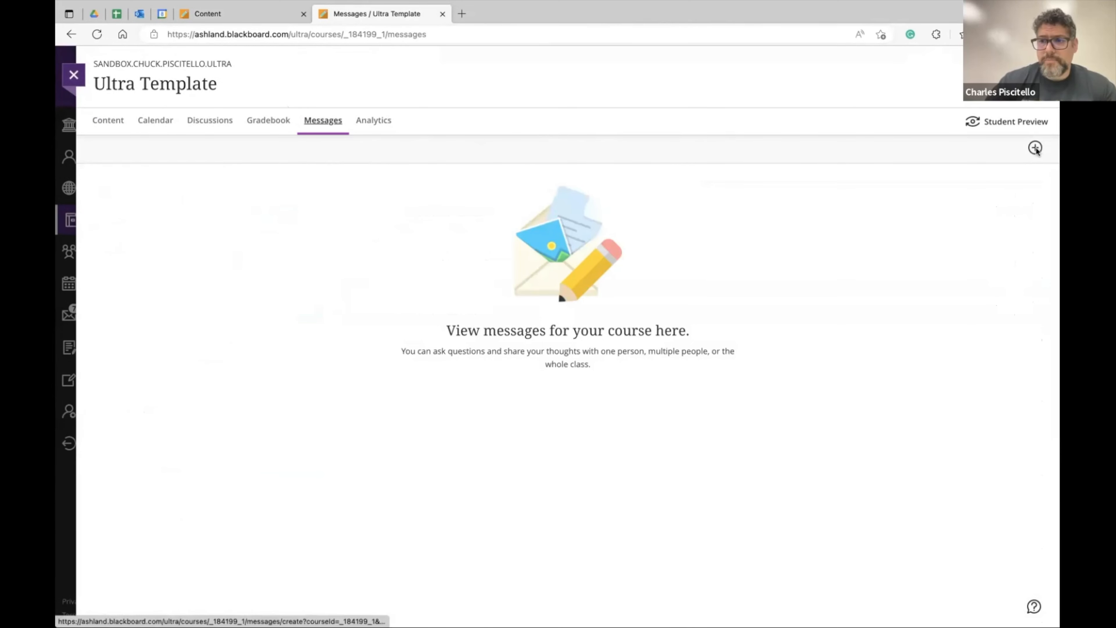
click(1035, 148)
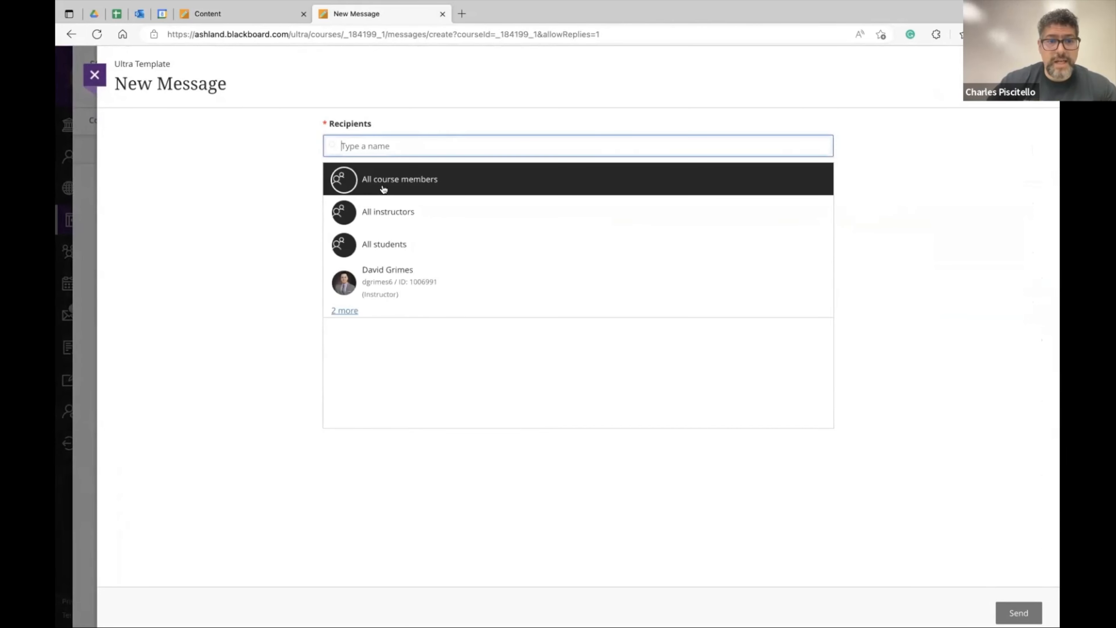
mouse_move(384, 244)
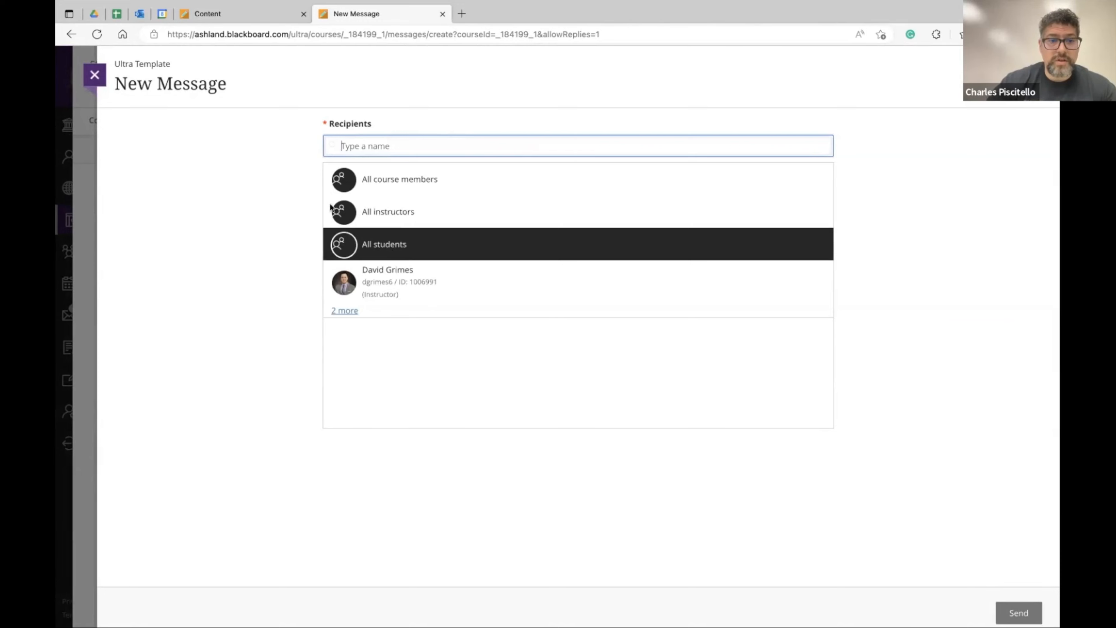
mouse_move(378, 282)
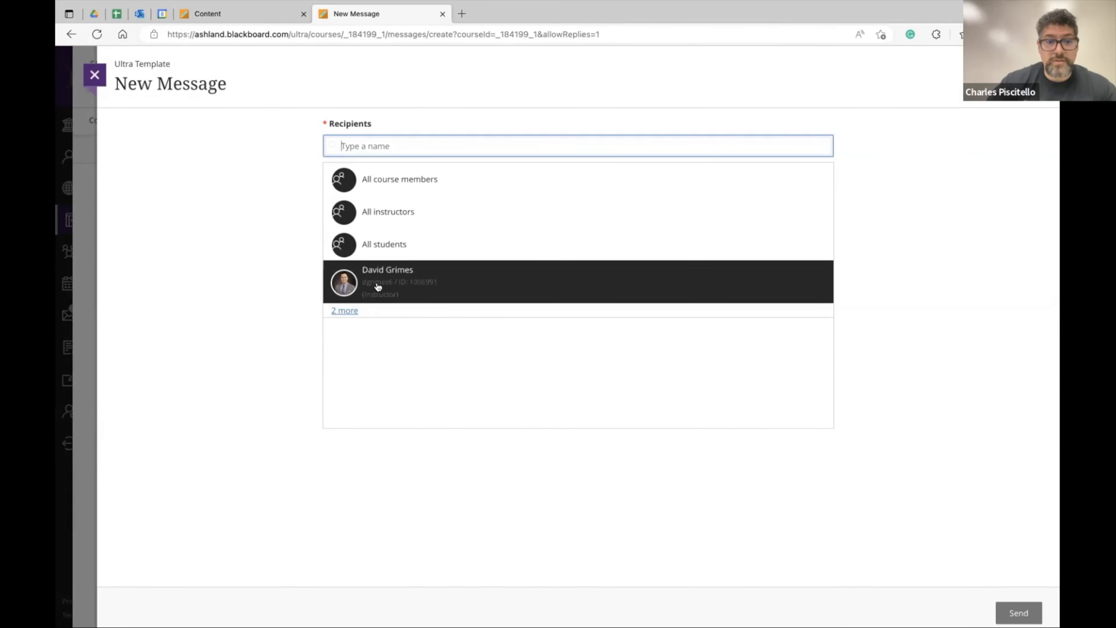
click(387, 282)
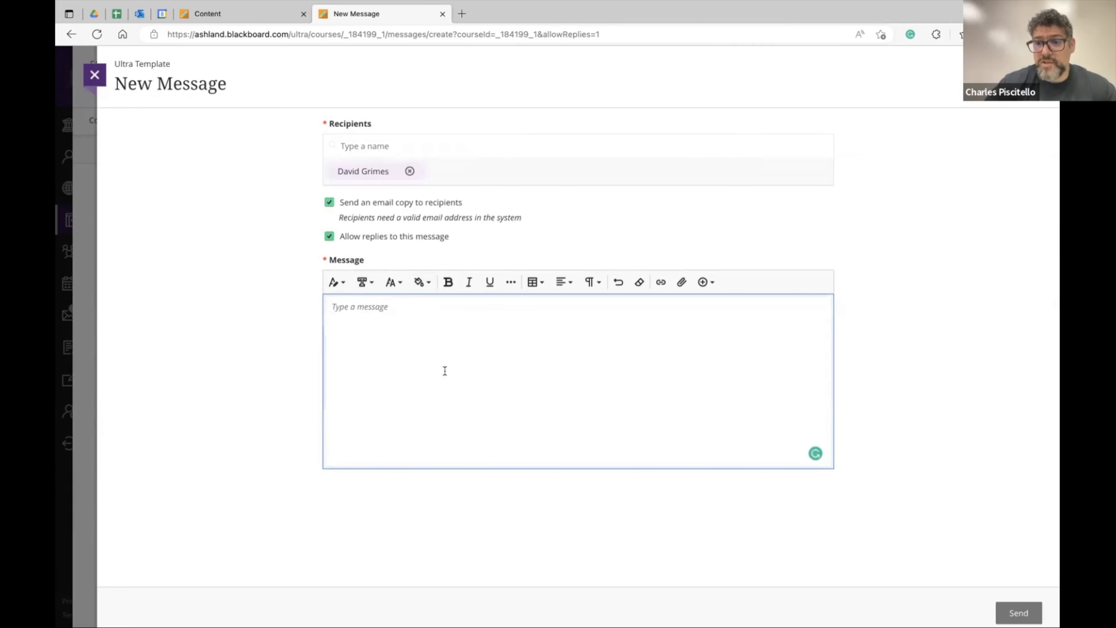
mouse_move(324, 216)
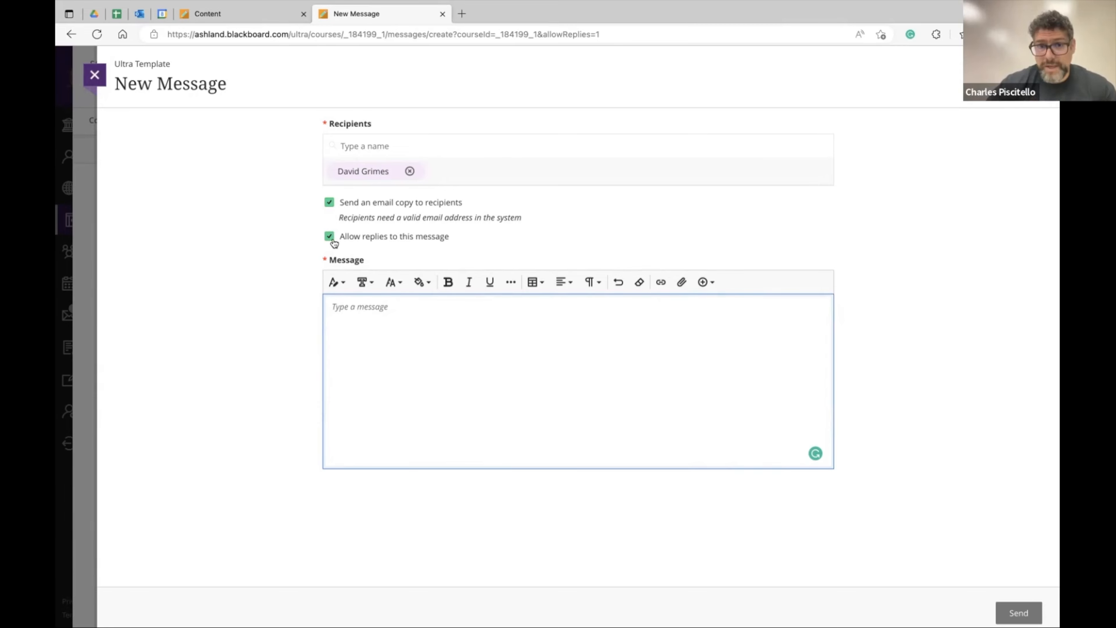
click(94, 75)
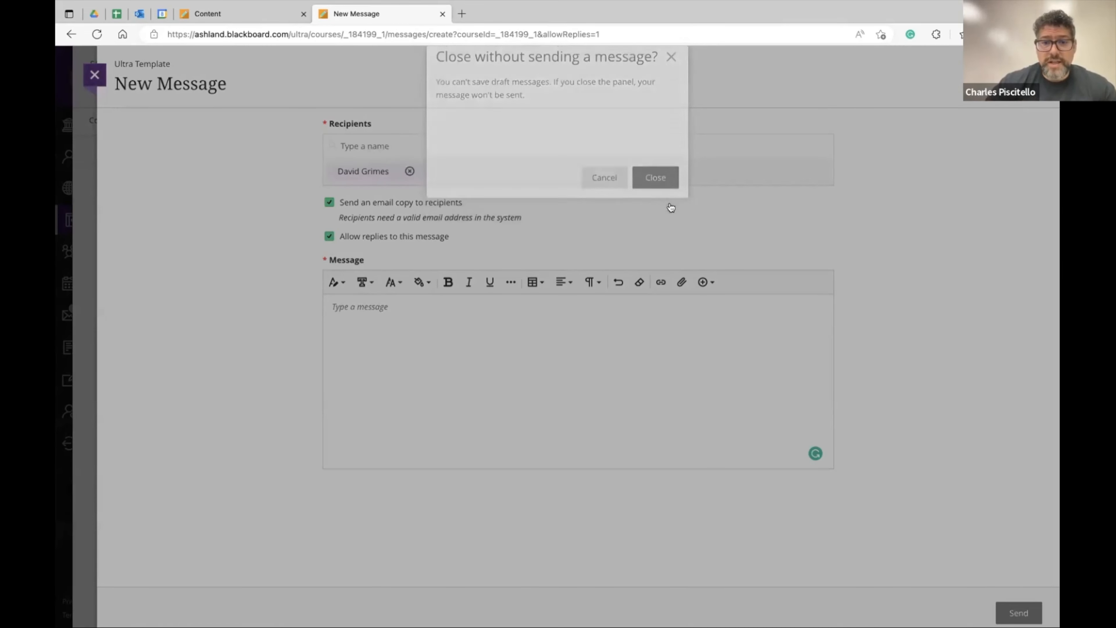
Discard the unsent message and go to the Module 1 Materials document under Module 1
click(654, 177)
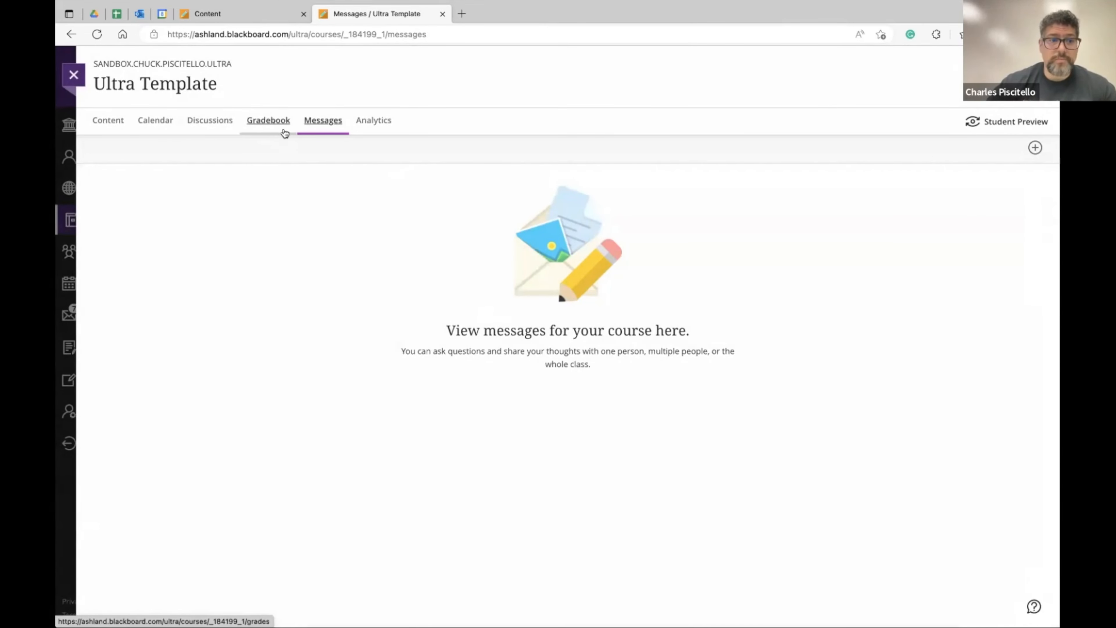
click(107, 120)
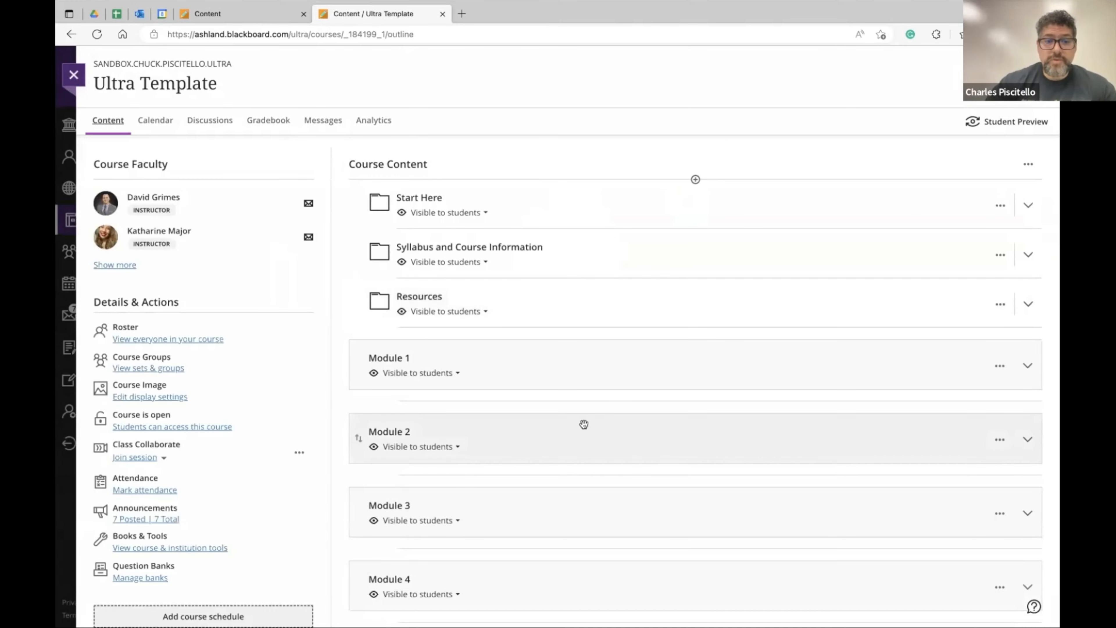
click(1027, 365)
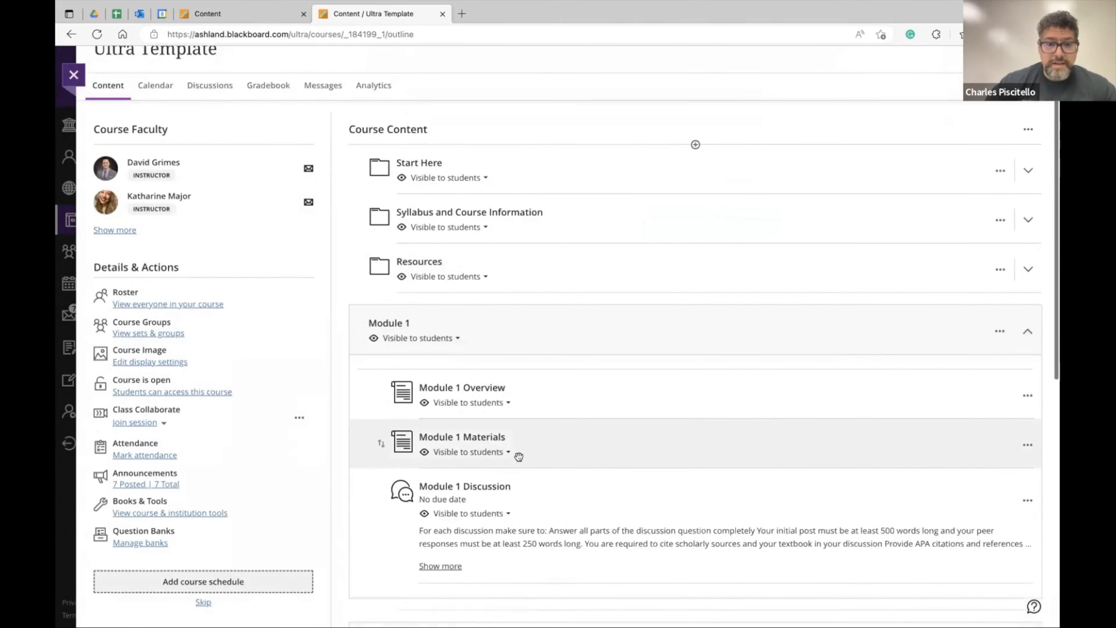
scroll(down, 3)
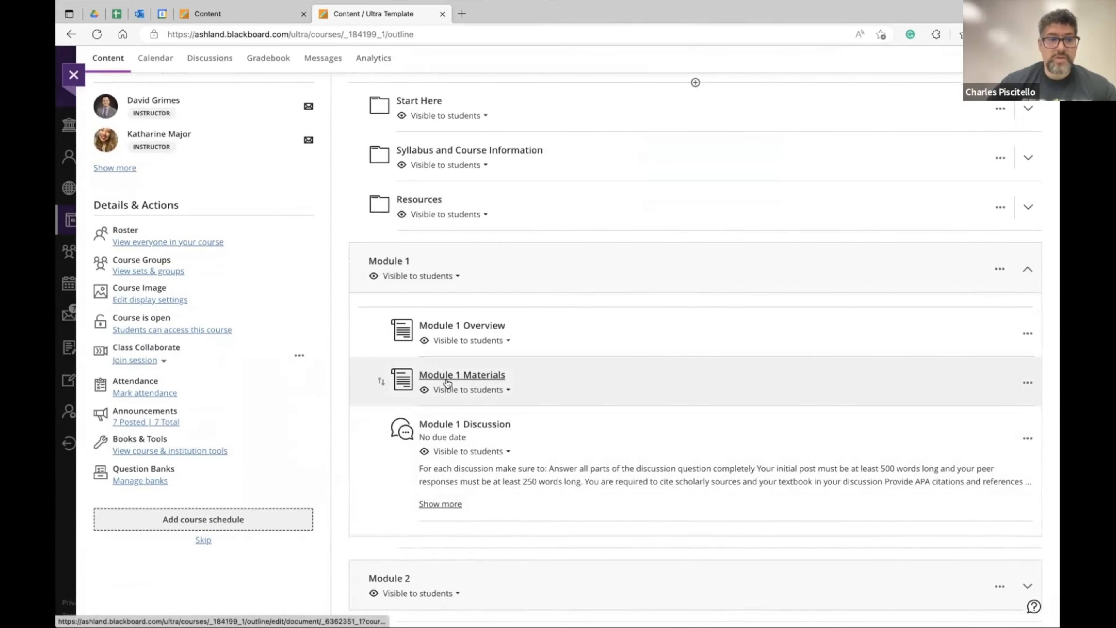
click(463, 374)
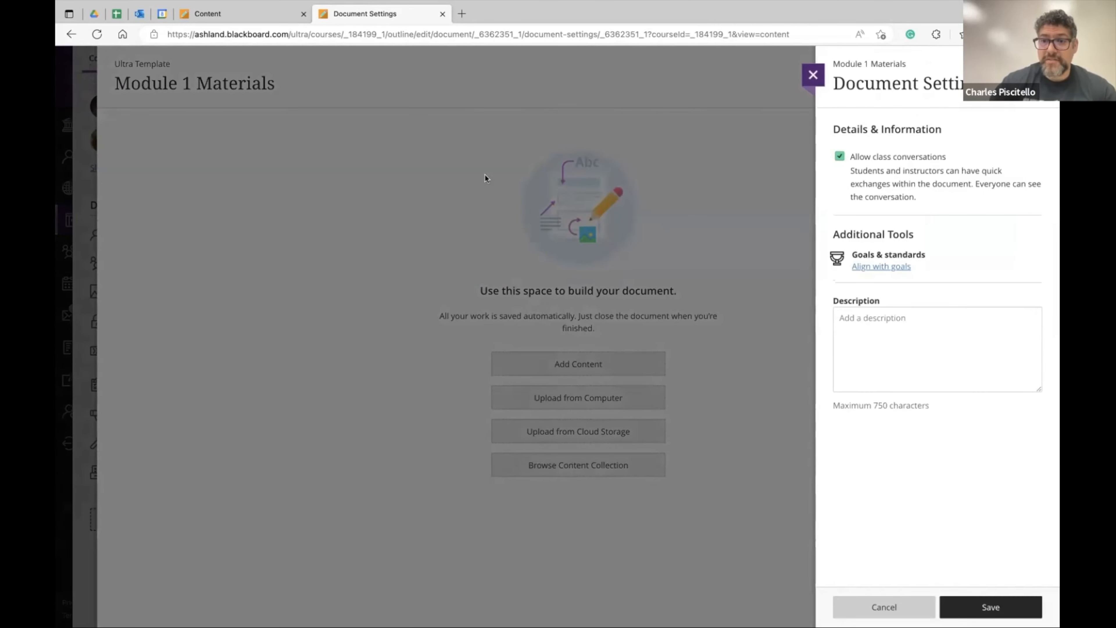
Enable 'Allow class conversations' on Module 1 Materials and save its settings
click(839, 156)
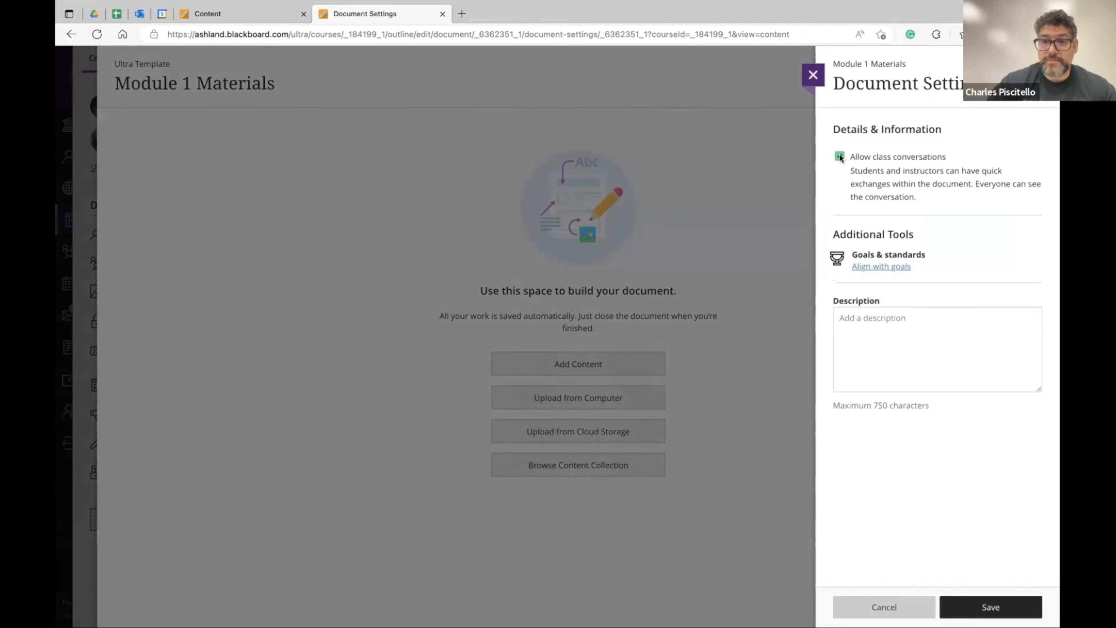
click(840, 157)
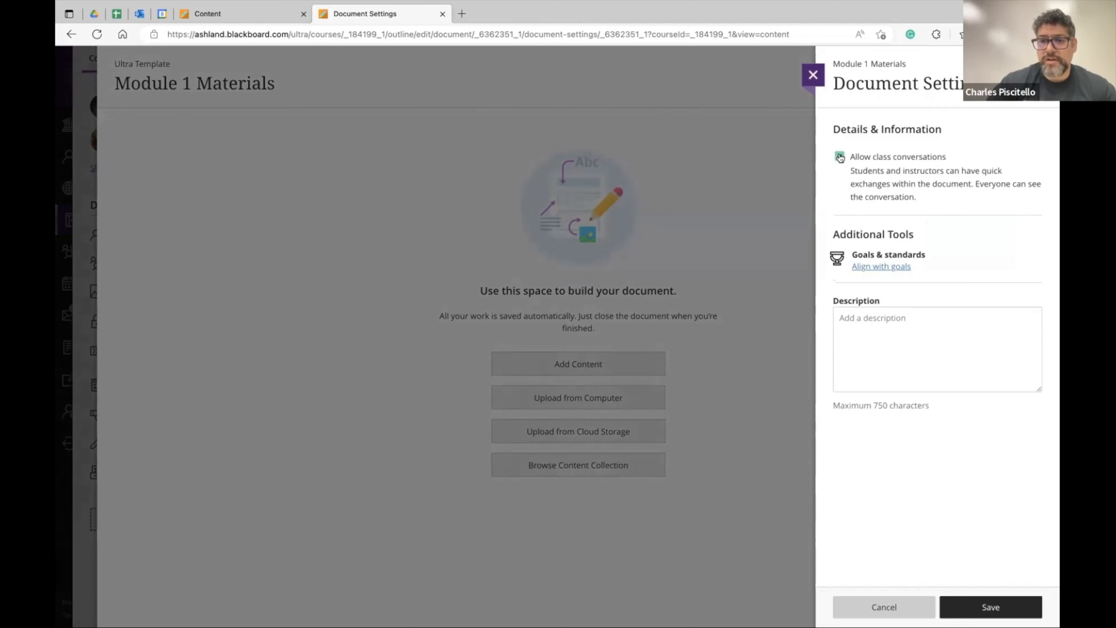
click(989, 607)
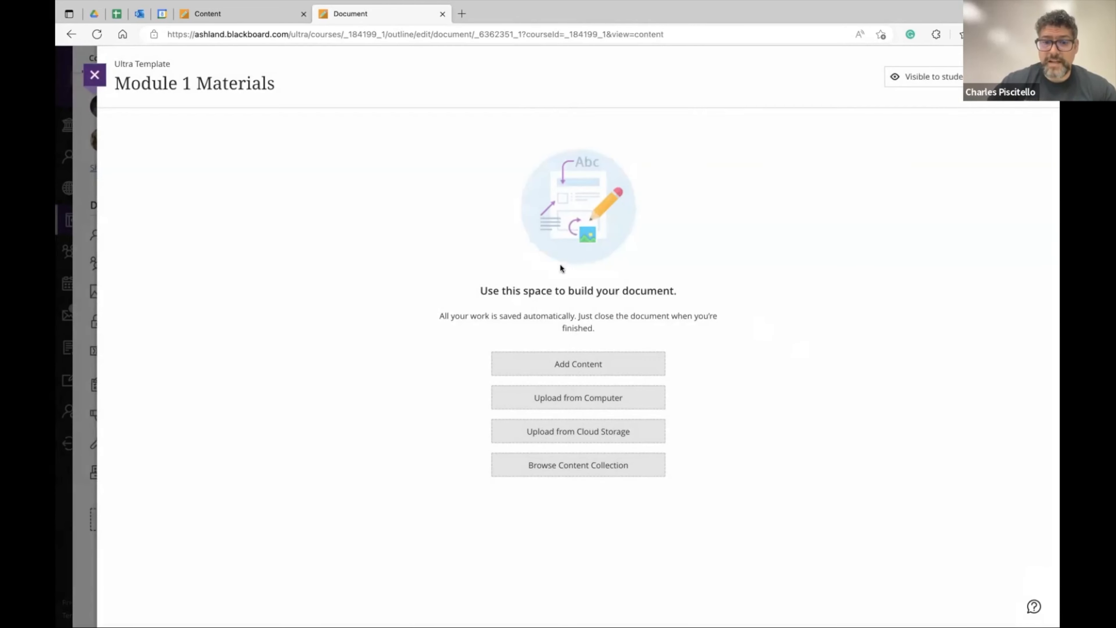
mouse_move(573, 384)
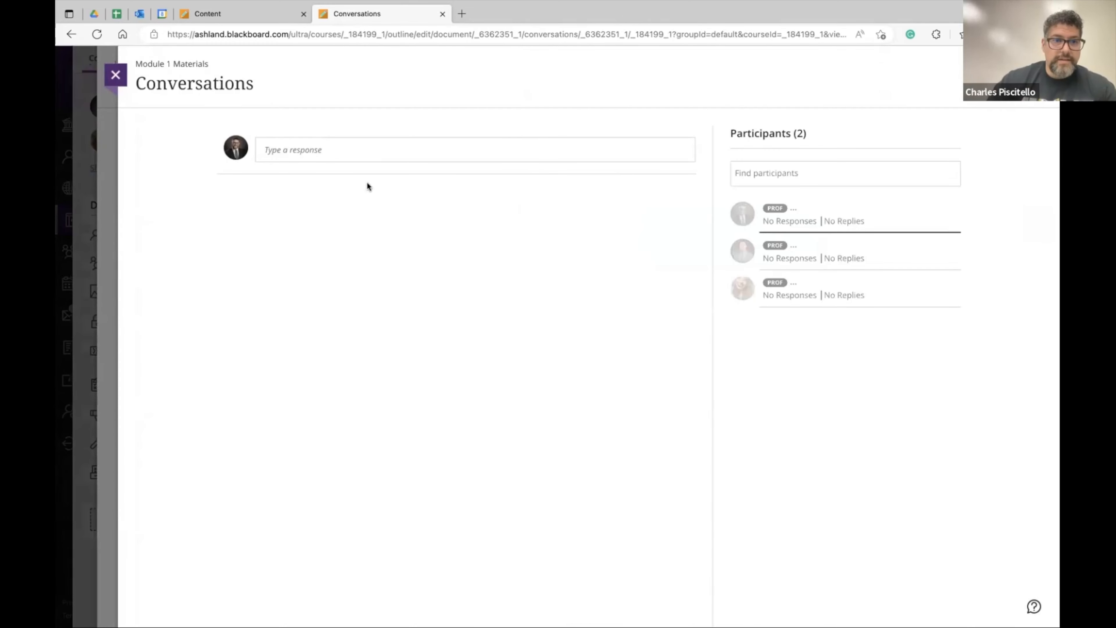
Post 'Any questions on this week's content?' in the Module 1 Materials class conversation
click(470, 149)
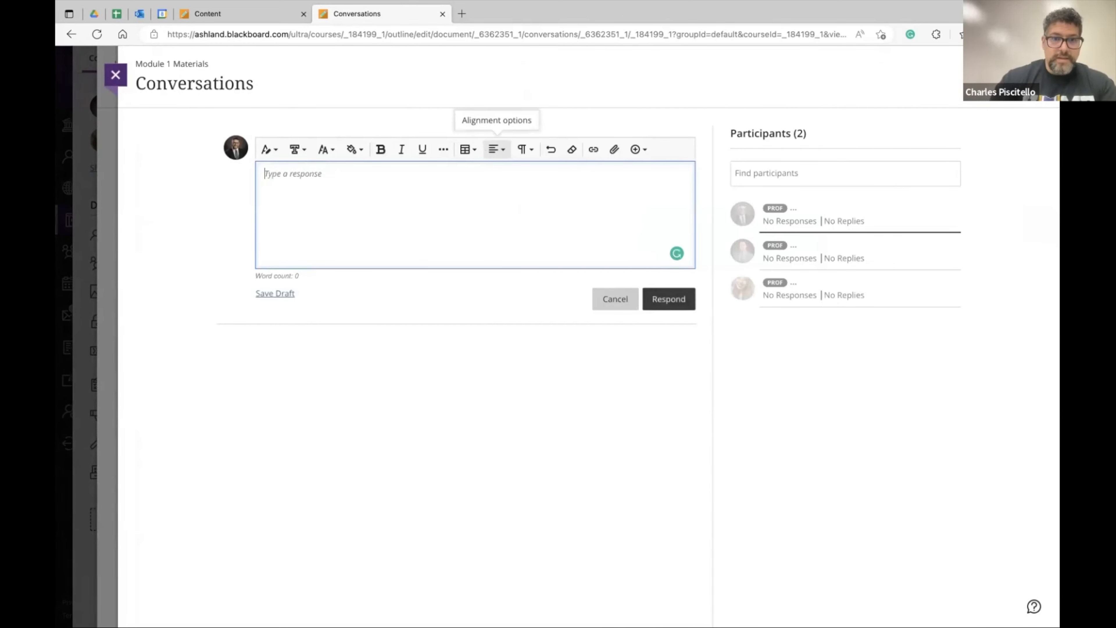
click(668, 298)
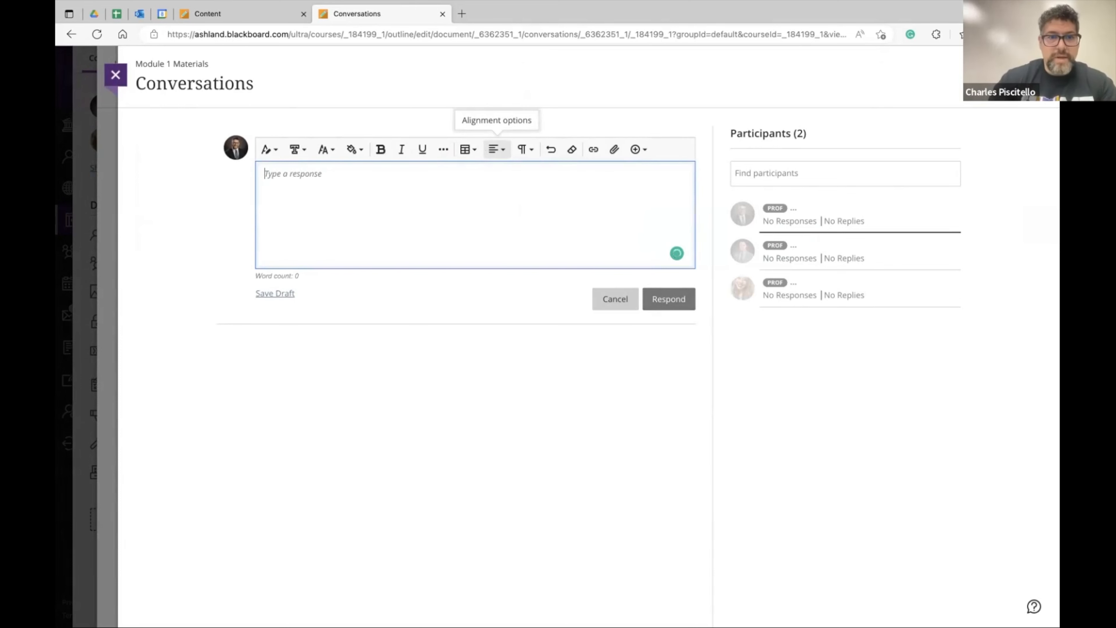
text(Any questions on this)
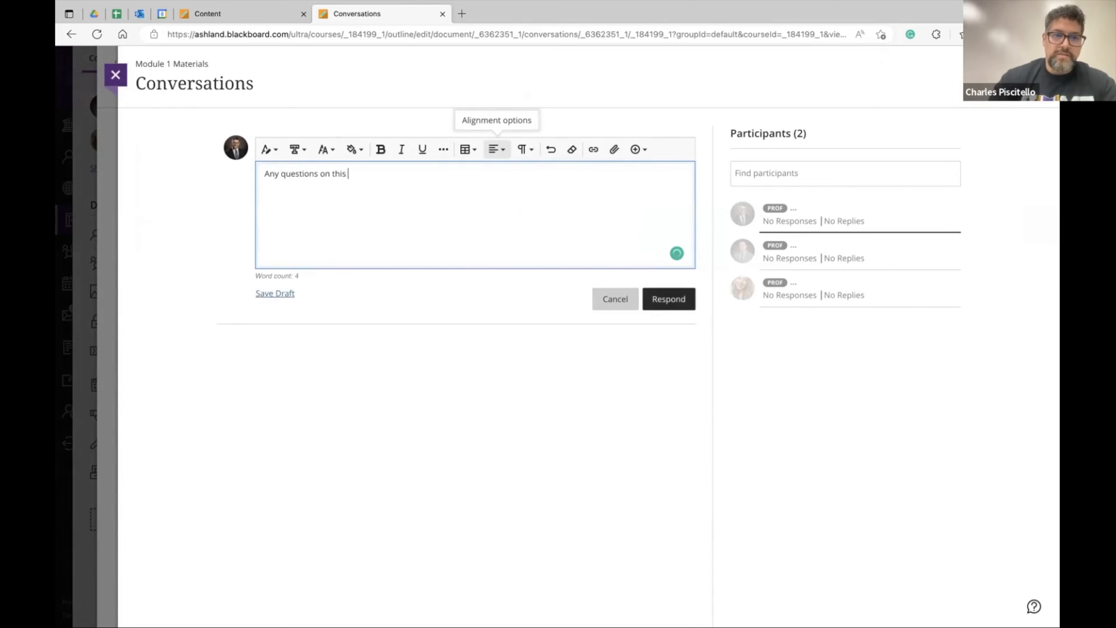
text(week's con)
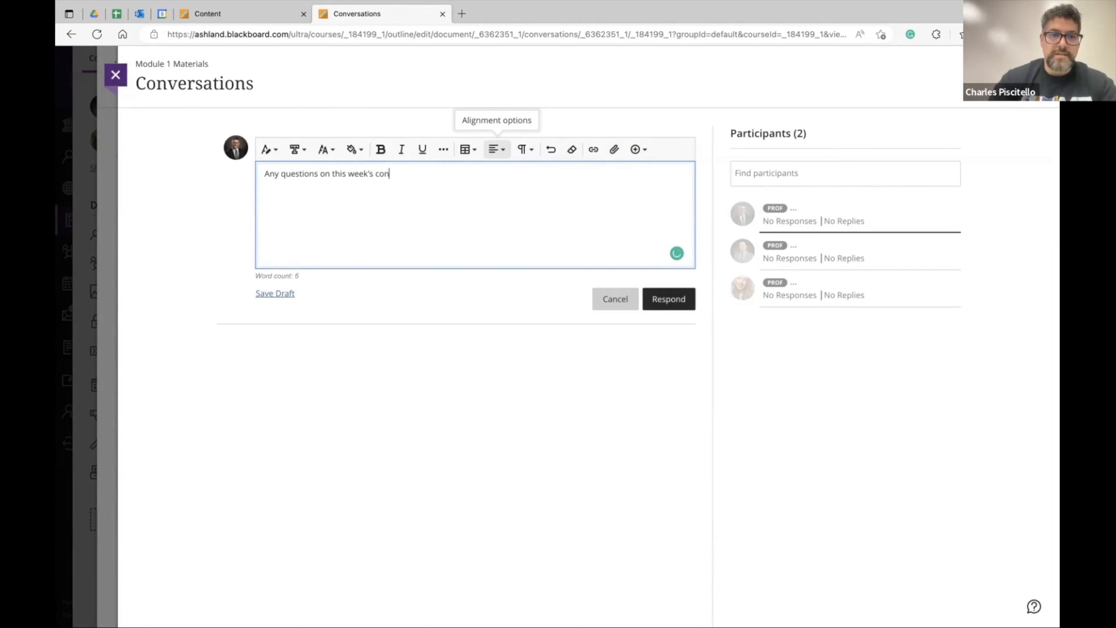
click(667, 298)
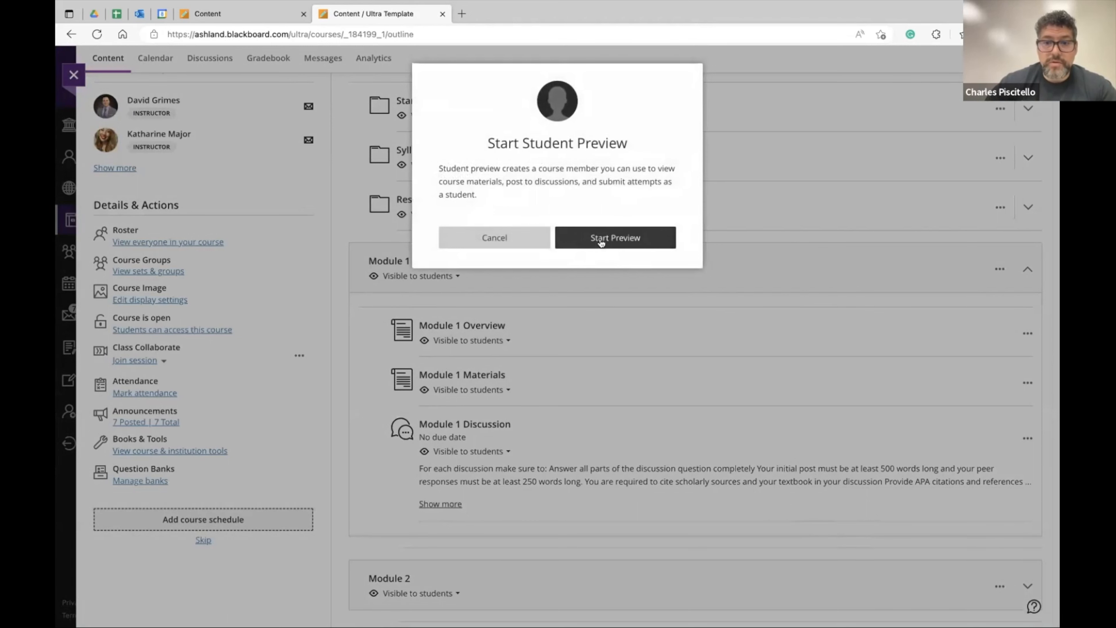
Start student preview and view the instructor's post in Module 1 Materials' conversation as a student
click(614, 238)
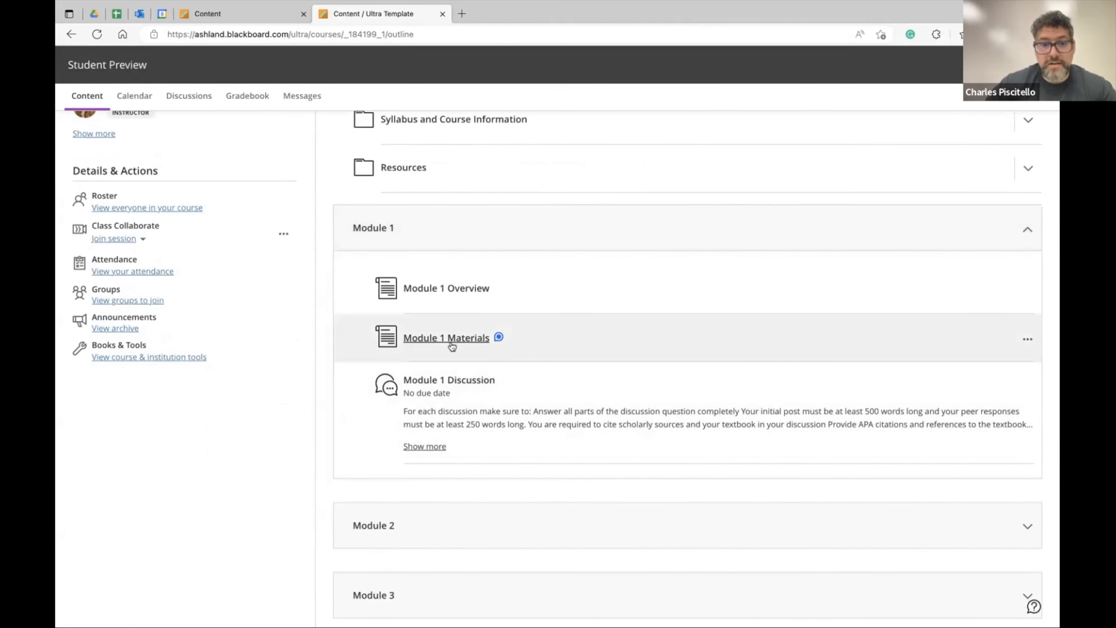
click(446, 337)
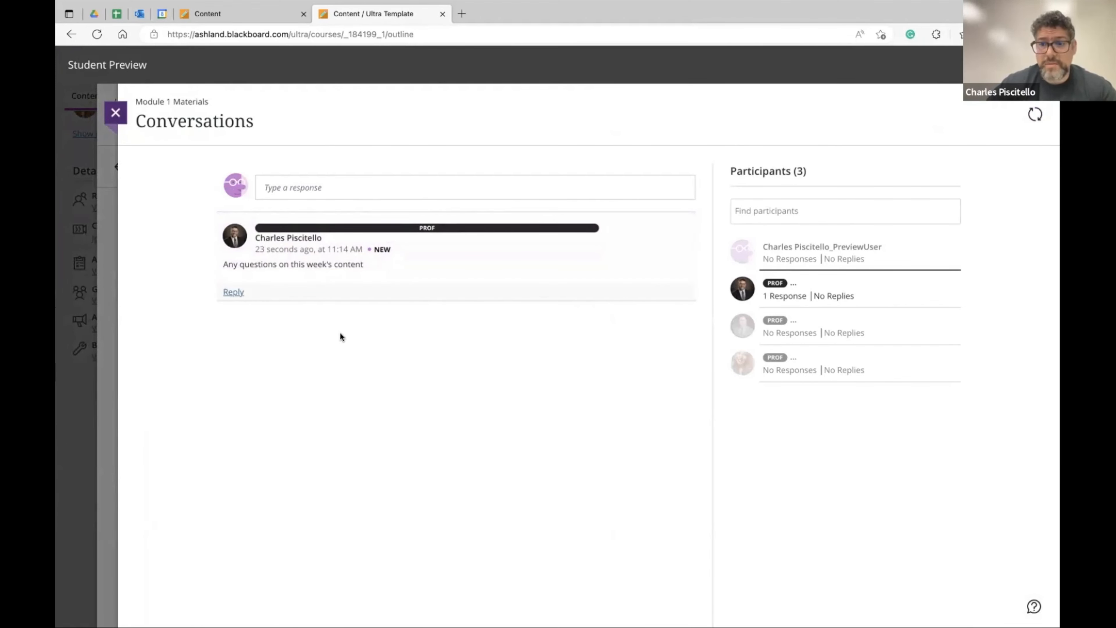
mouse_move(221, 193)
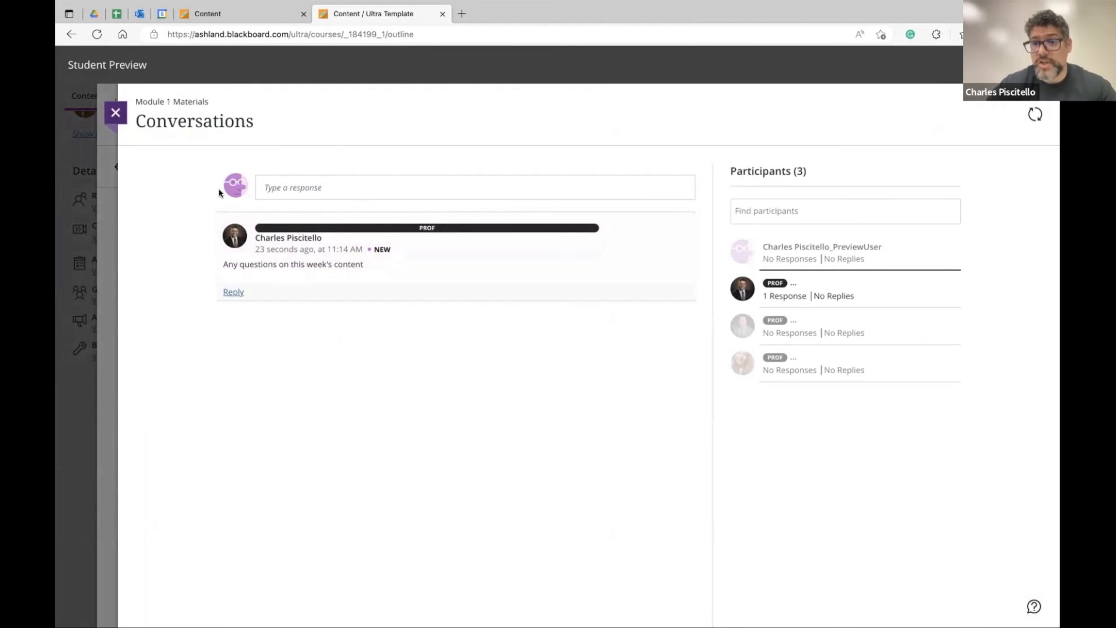
mouse_move(249, 362)
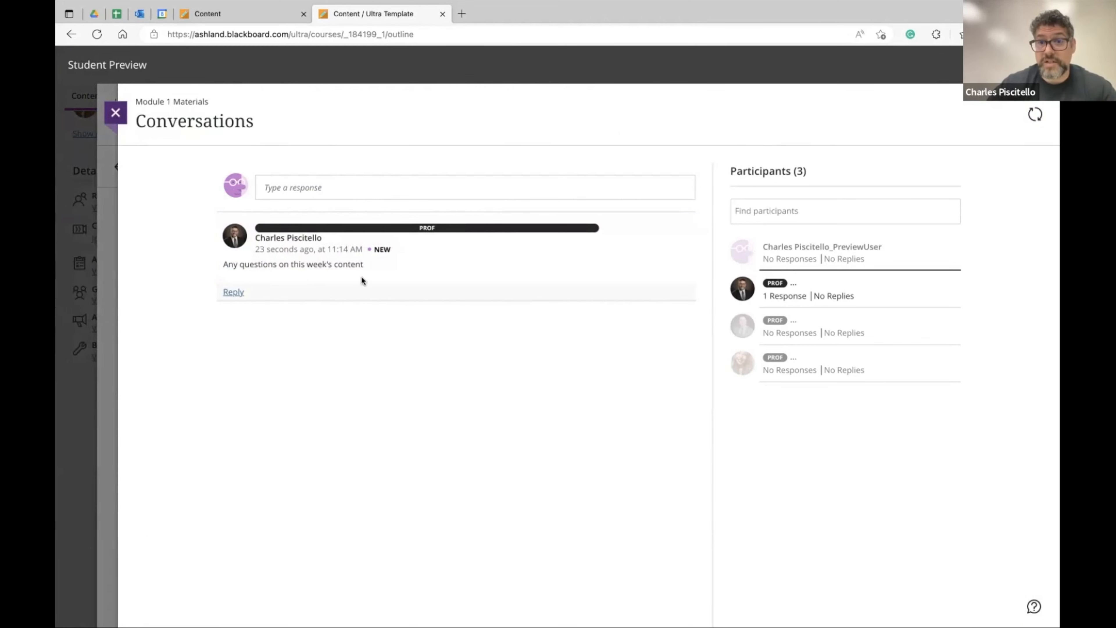
click(114, 112)
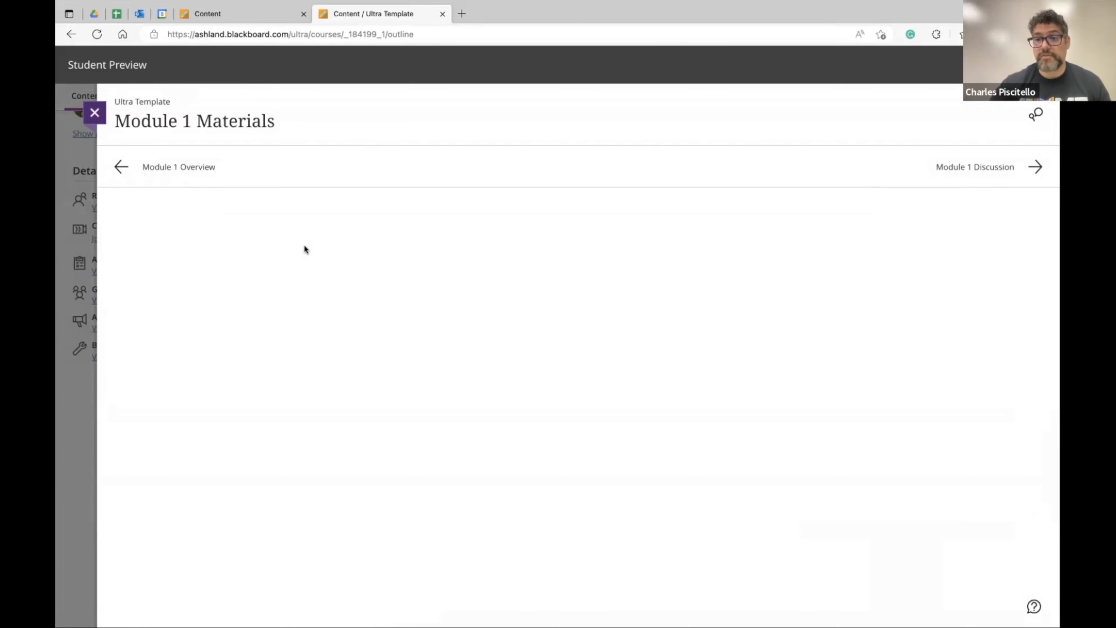
mouse_move(580, 314)
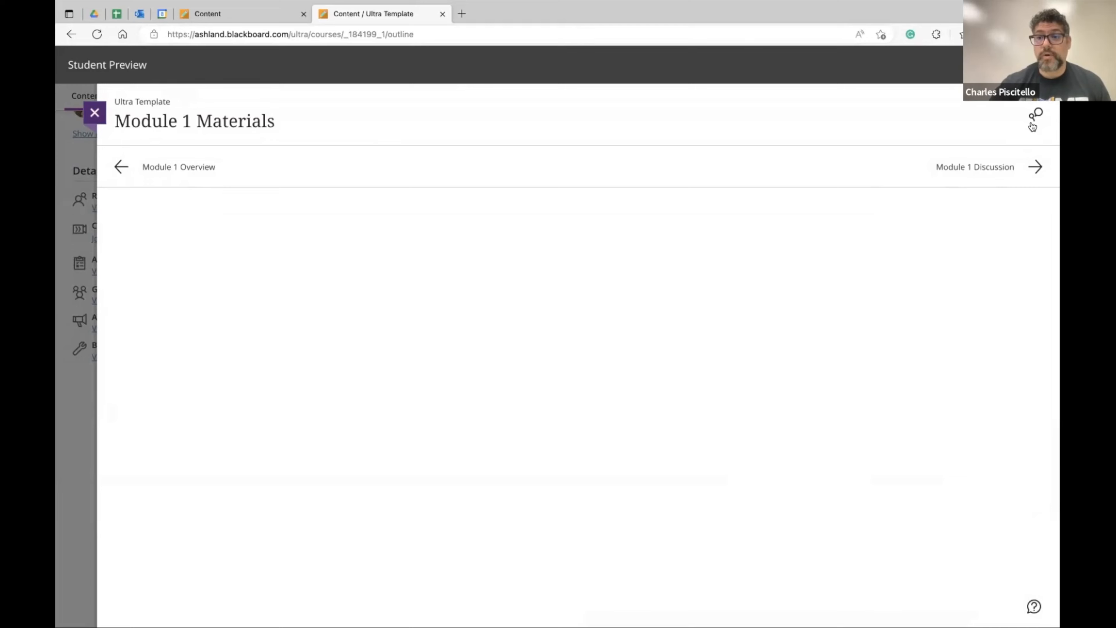
mouse_move(1035, 118)
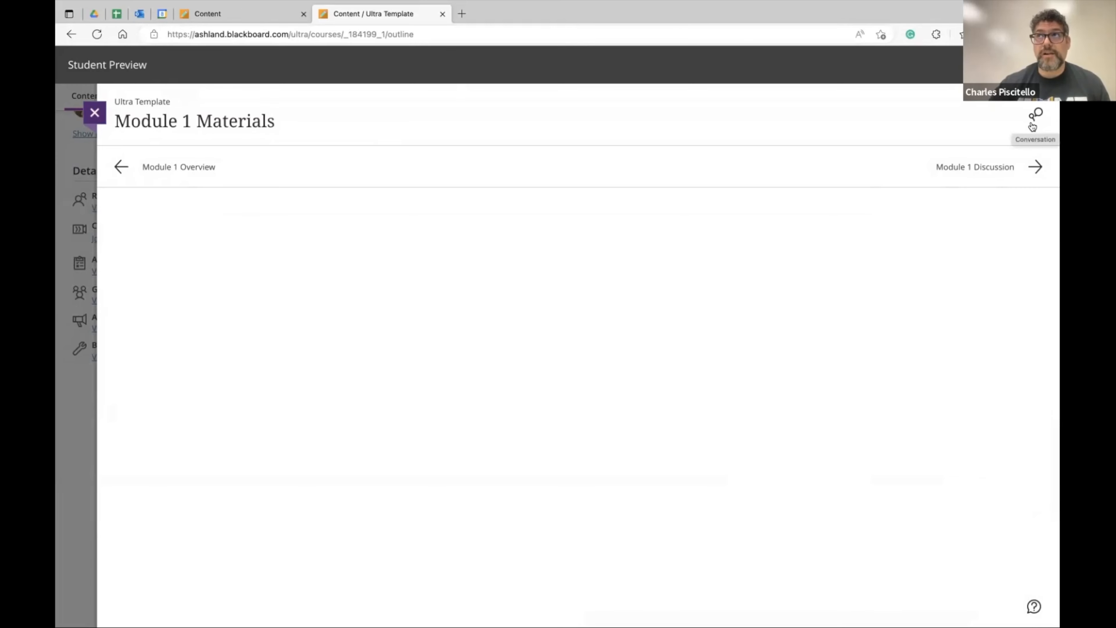
mouse_move(420, 434)
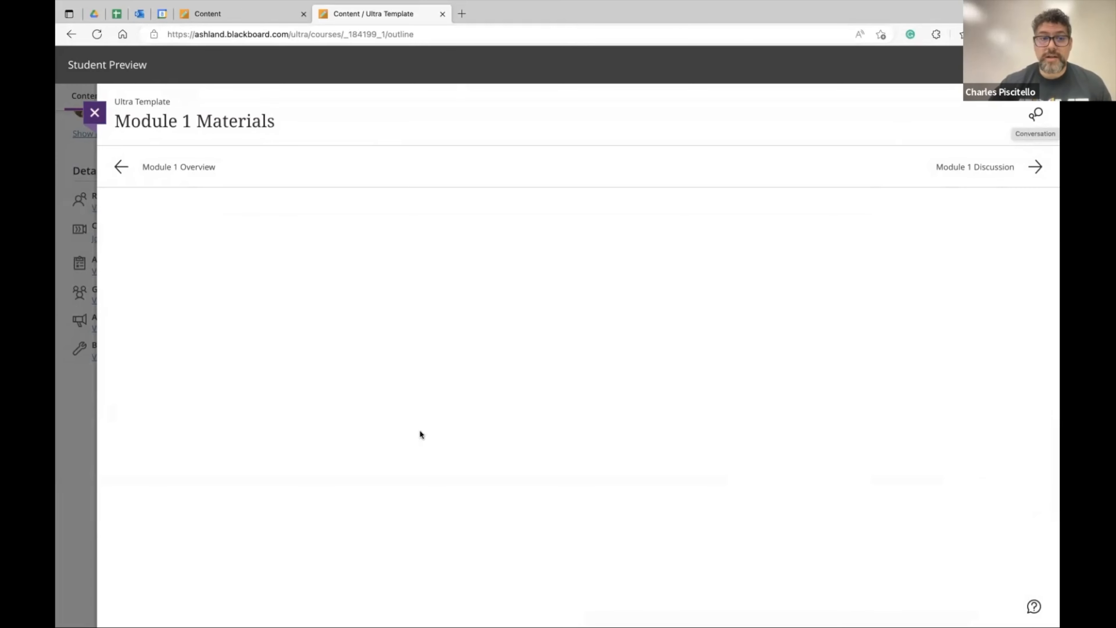
mouse_move(382, 263)
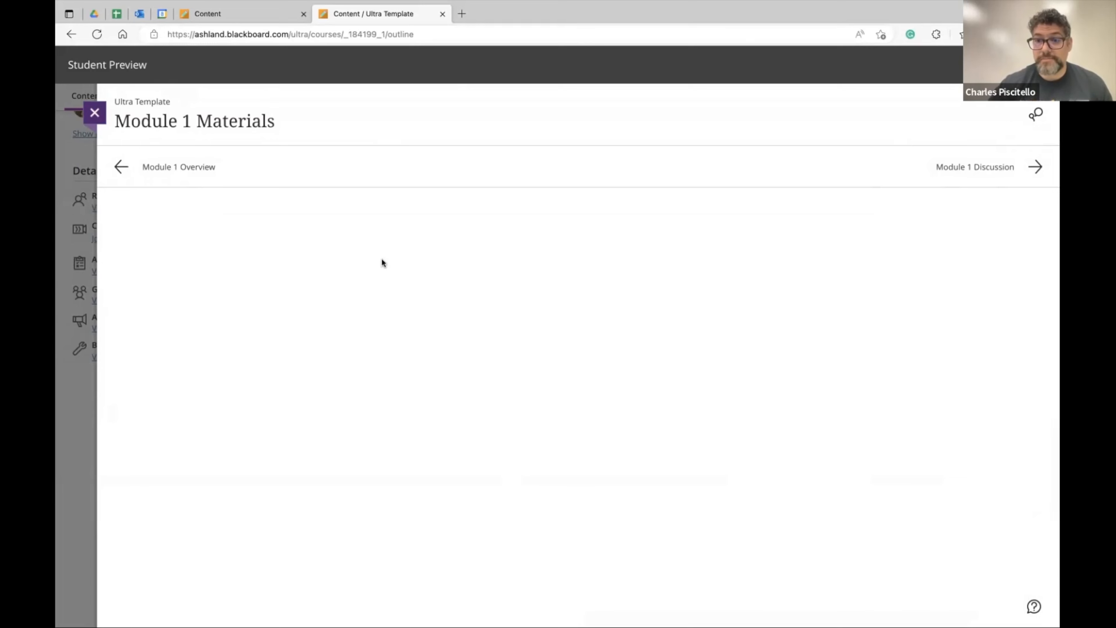